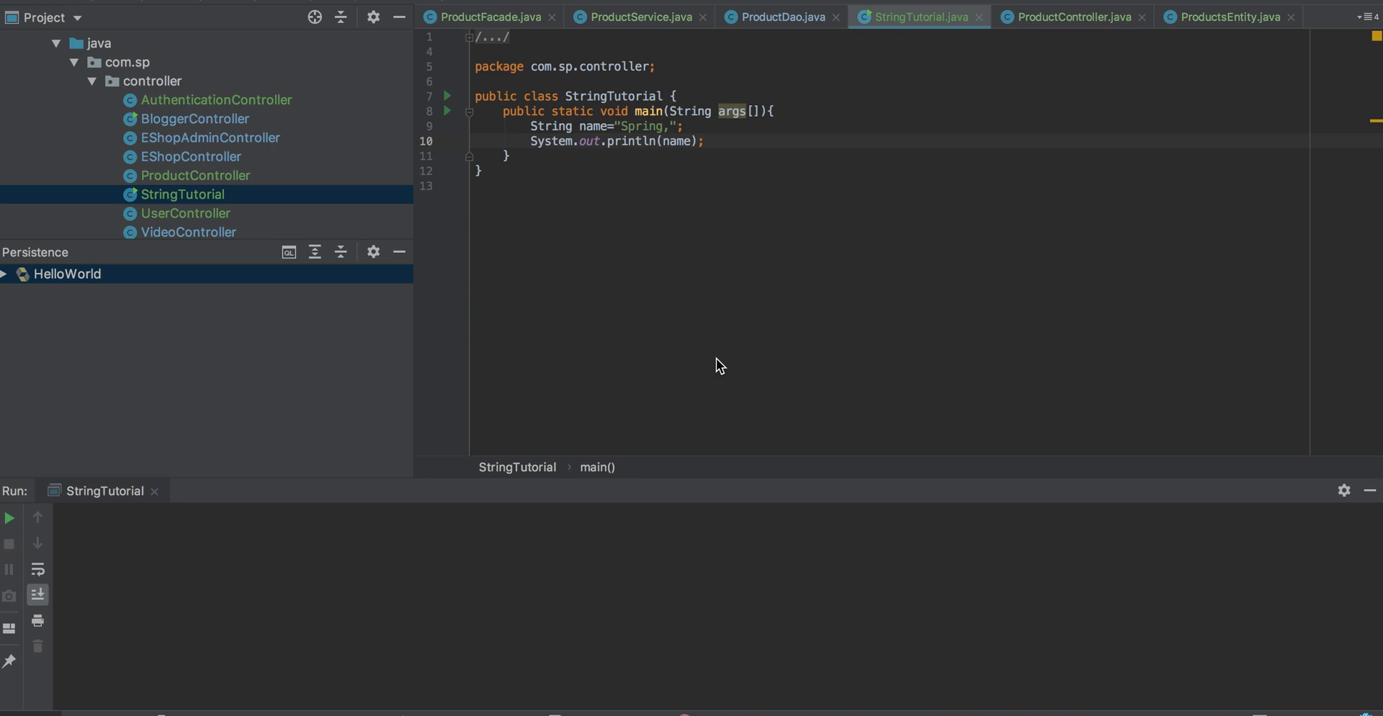
mouse_move(634, 140)
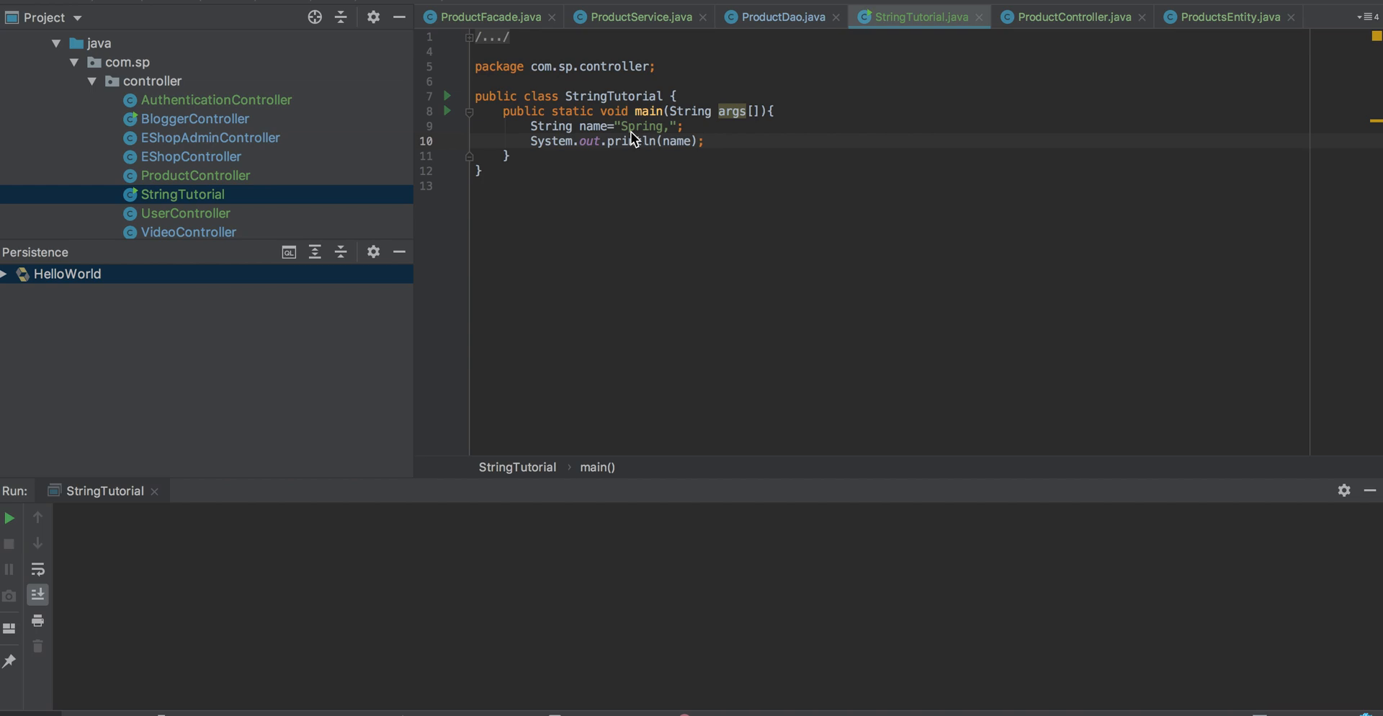
mouse_move(674, 141)
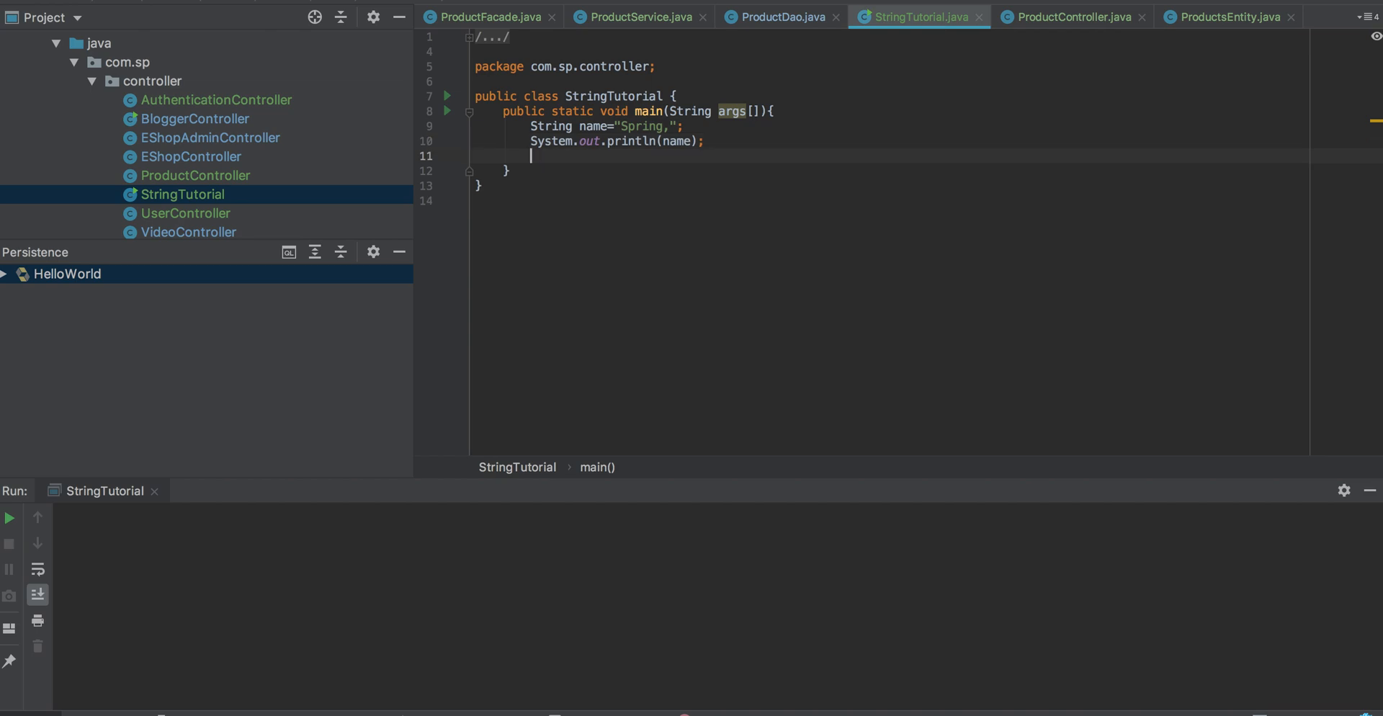
- Write name=name.substring(0,name.length()-1); using completion for substring
type("name")
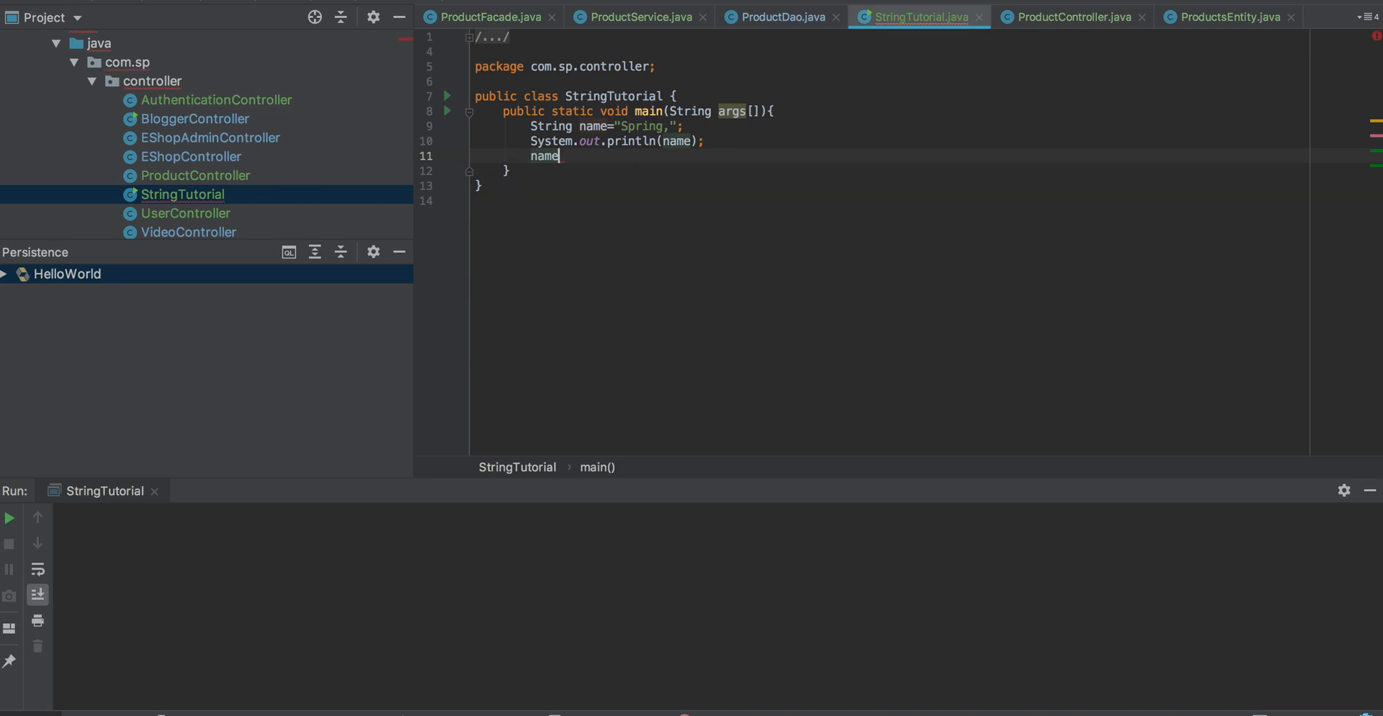
type("=")
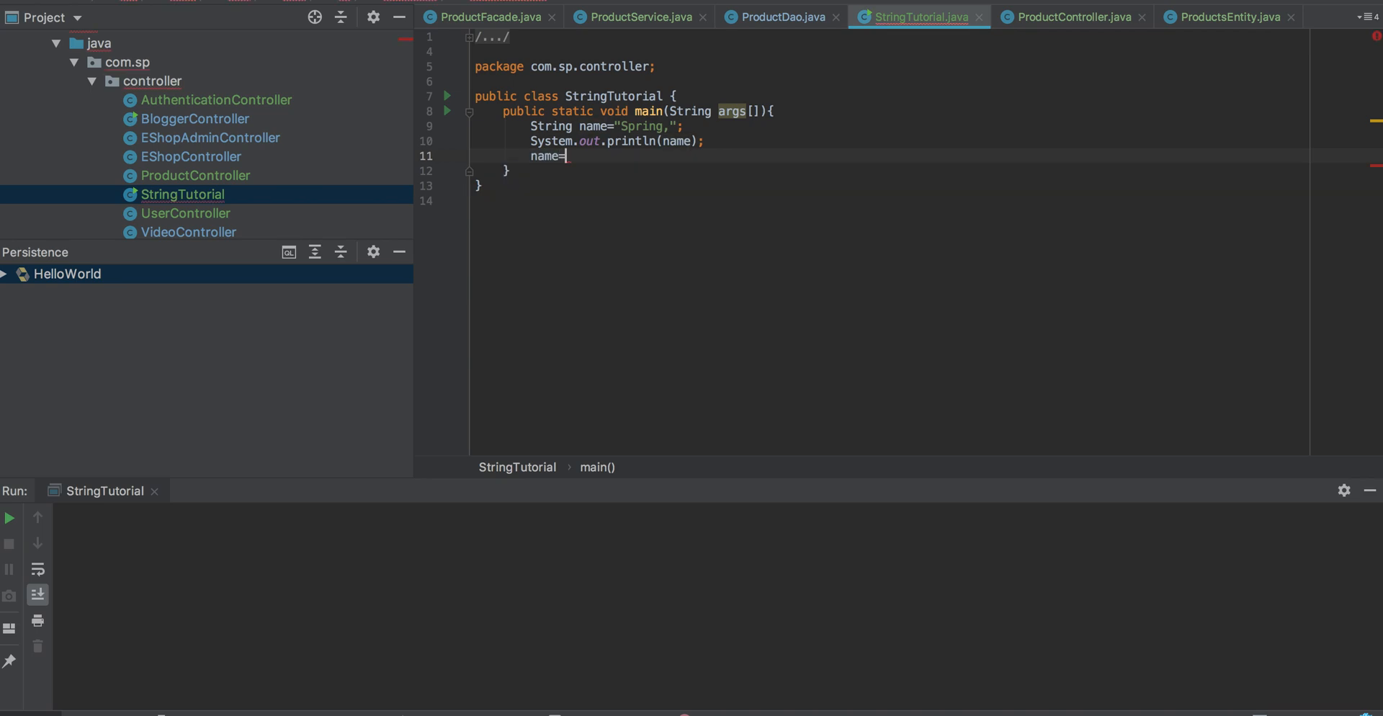
type("name.su")
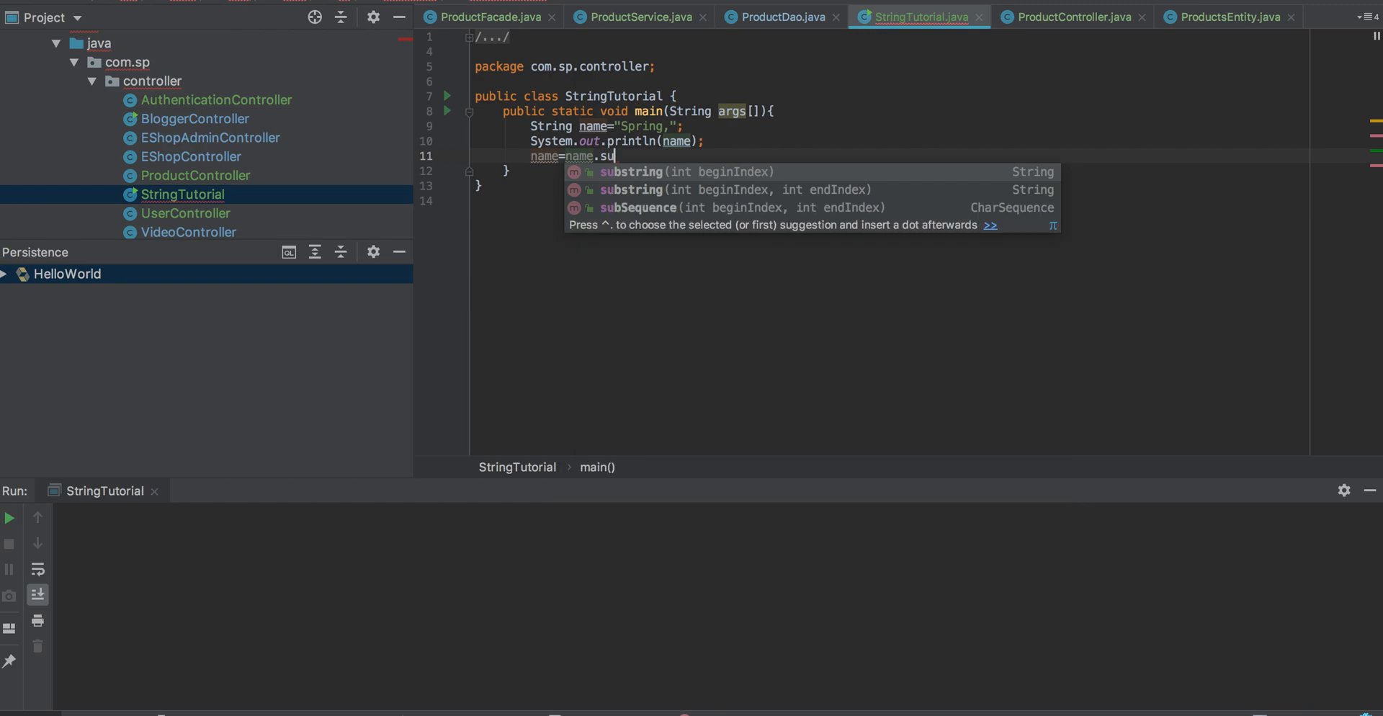
type("bstring(")
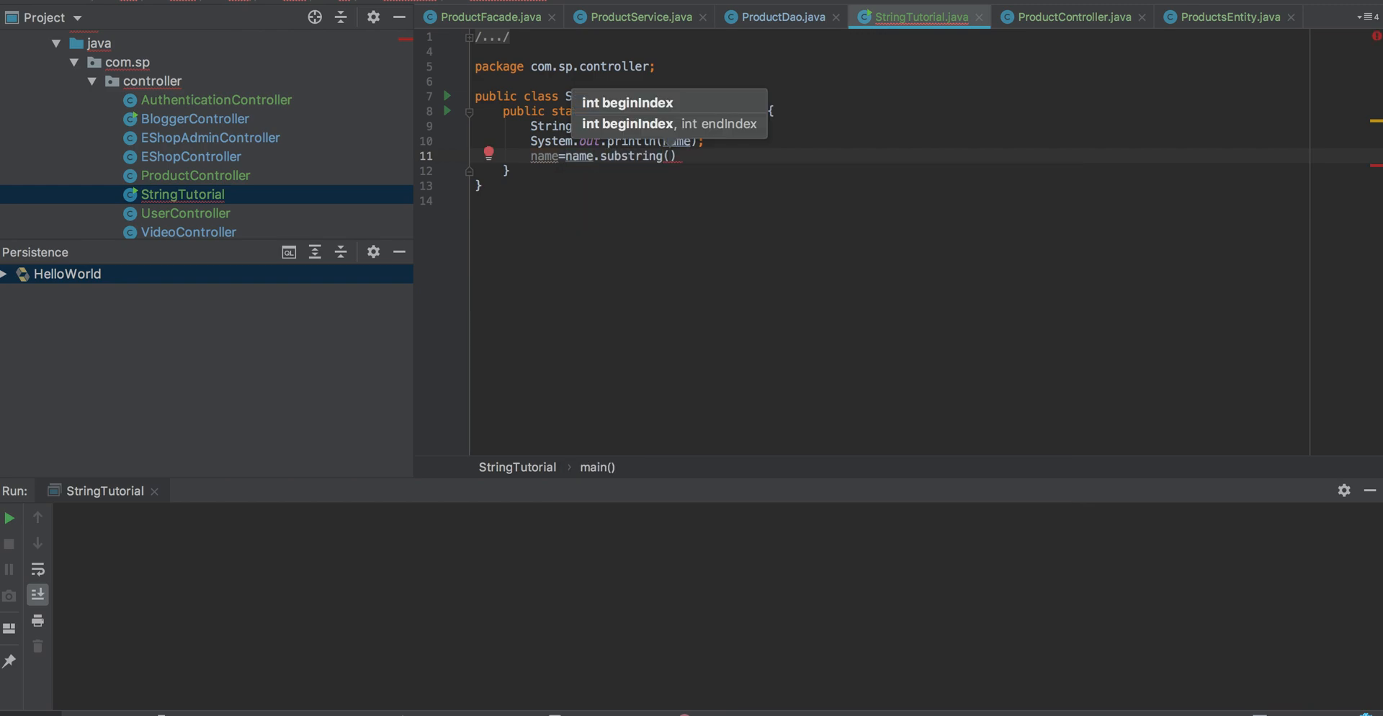
mouse_move(652, 120)
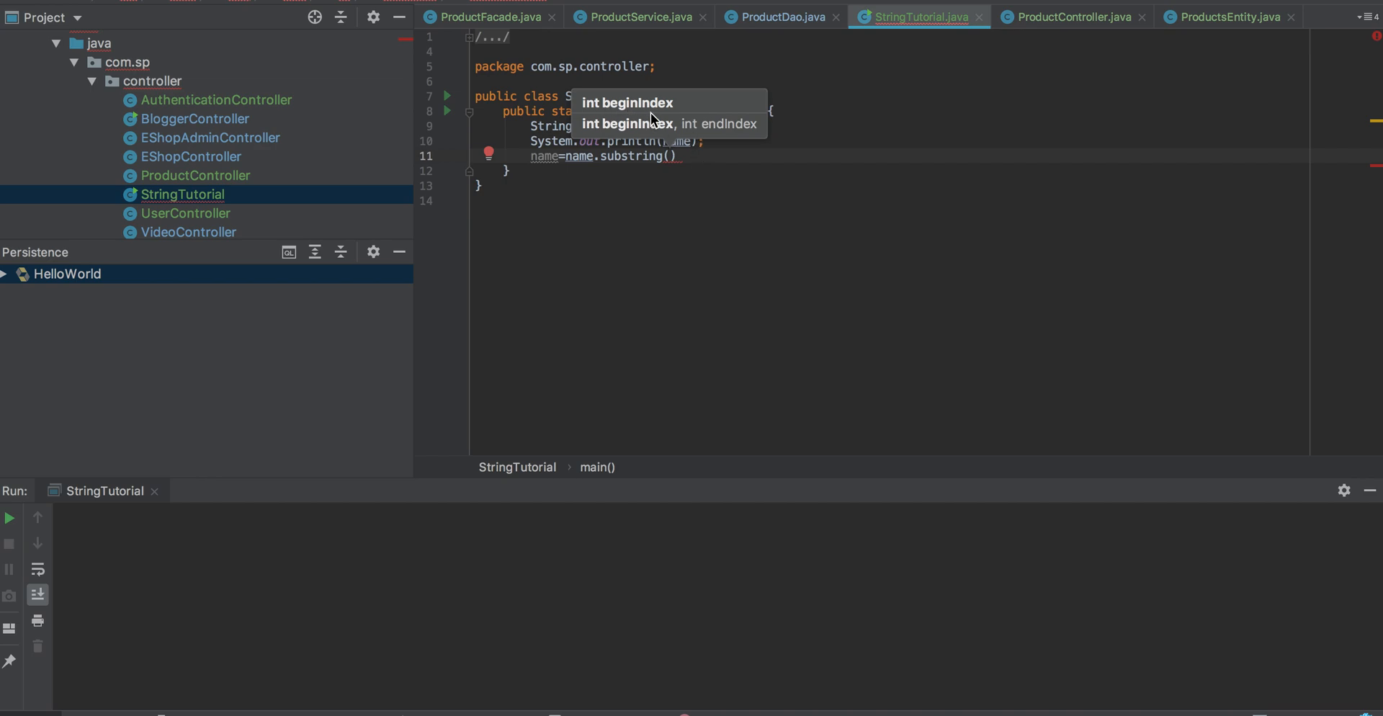
mouse_move(706, 134)
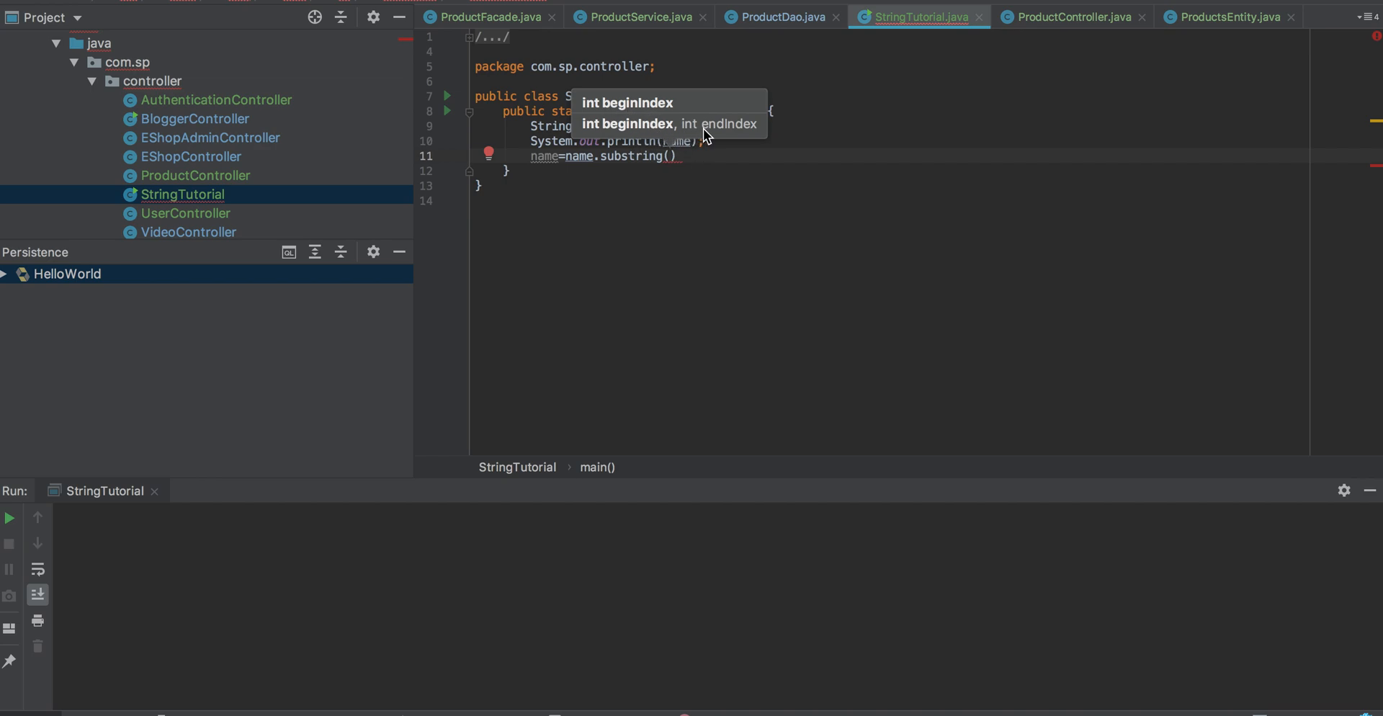
mouse_move(700, 149)
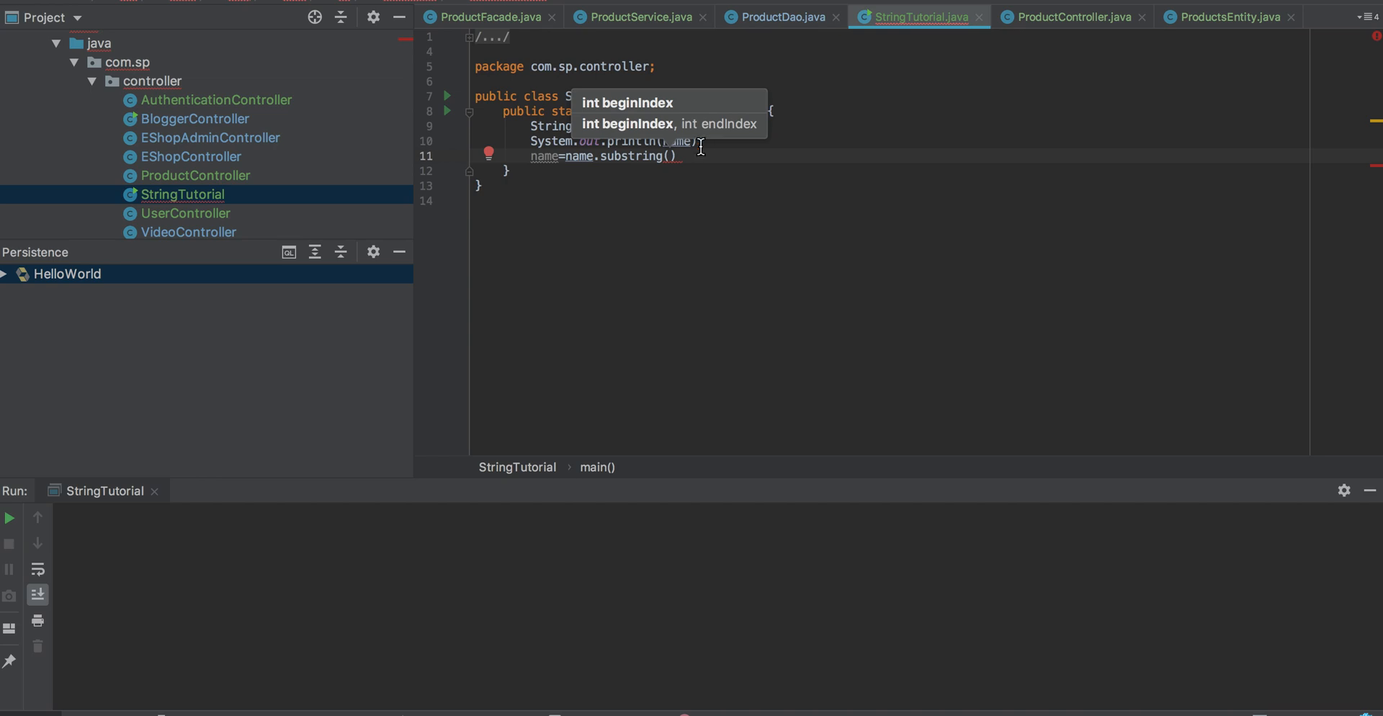
mouse_move(700, 282)
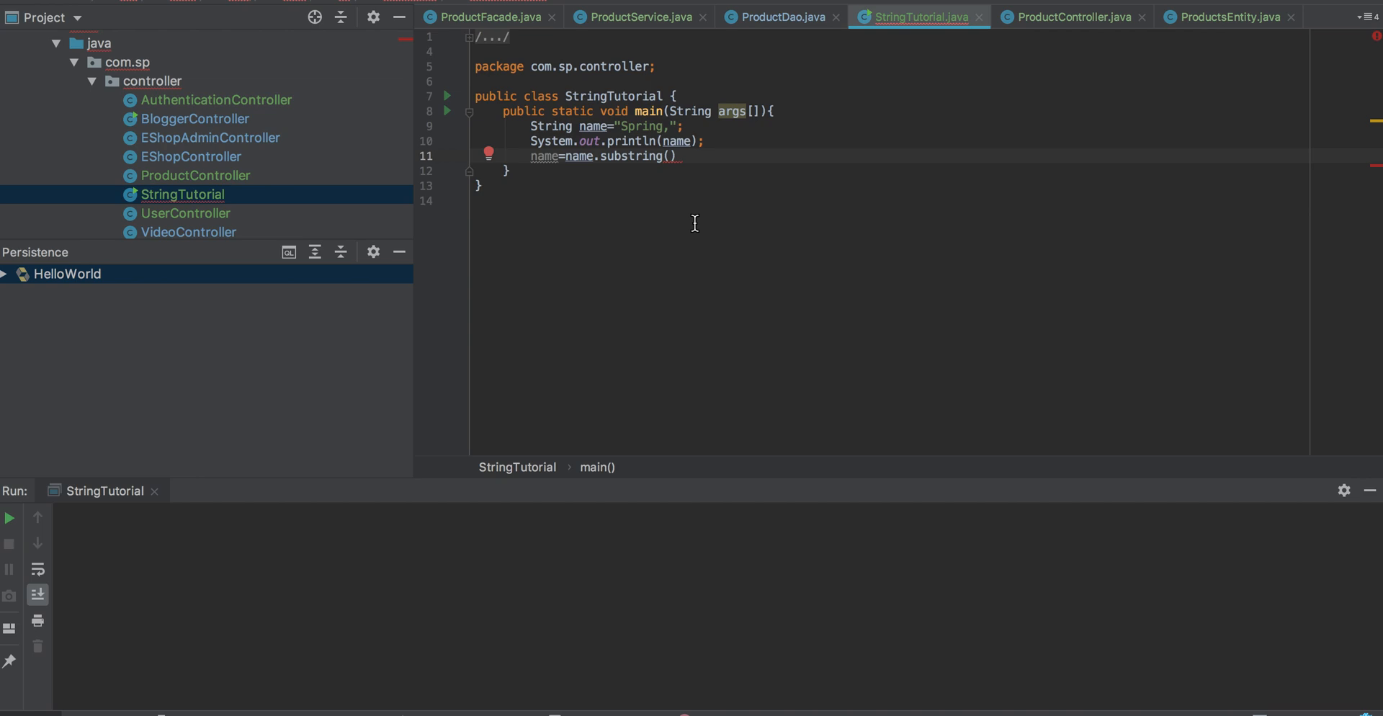
type("0")
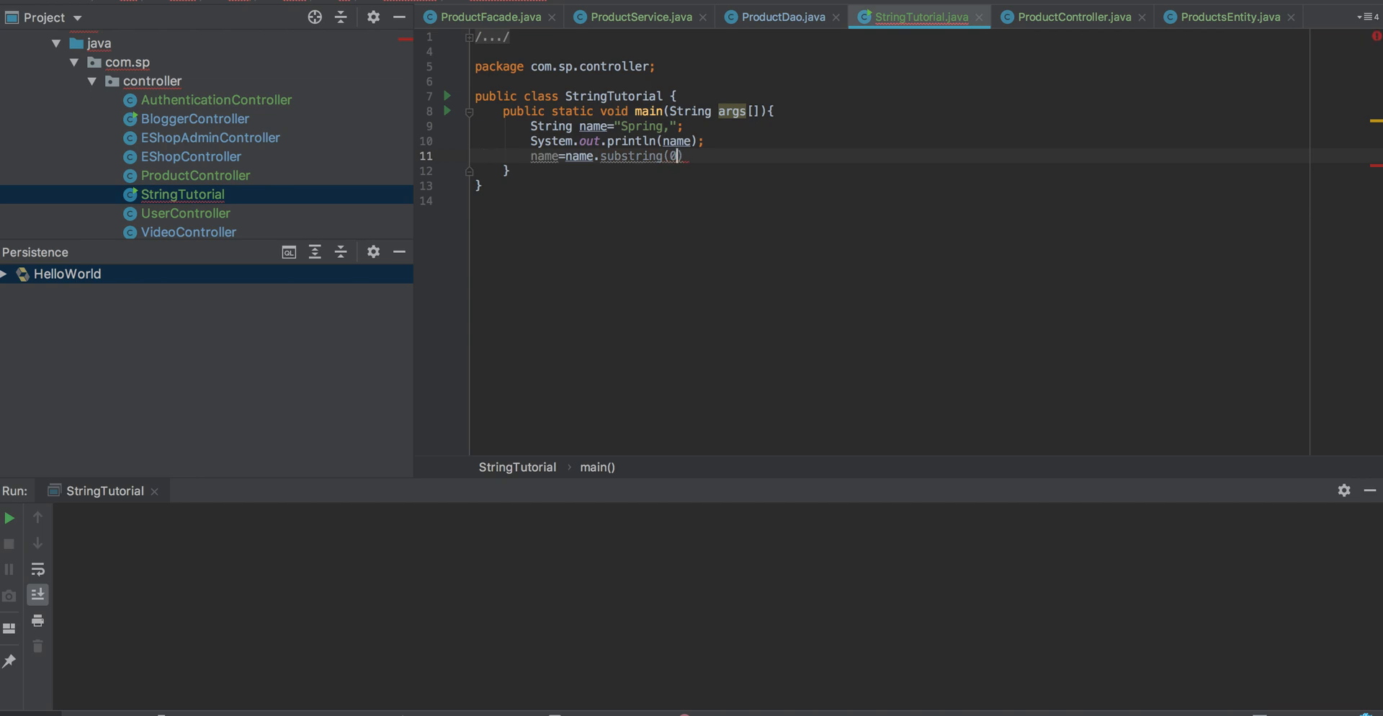
type(",")
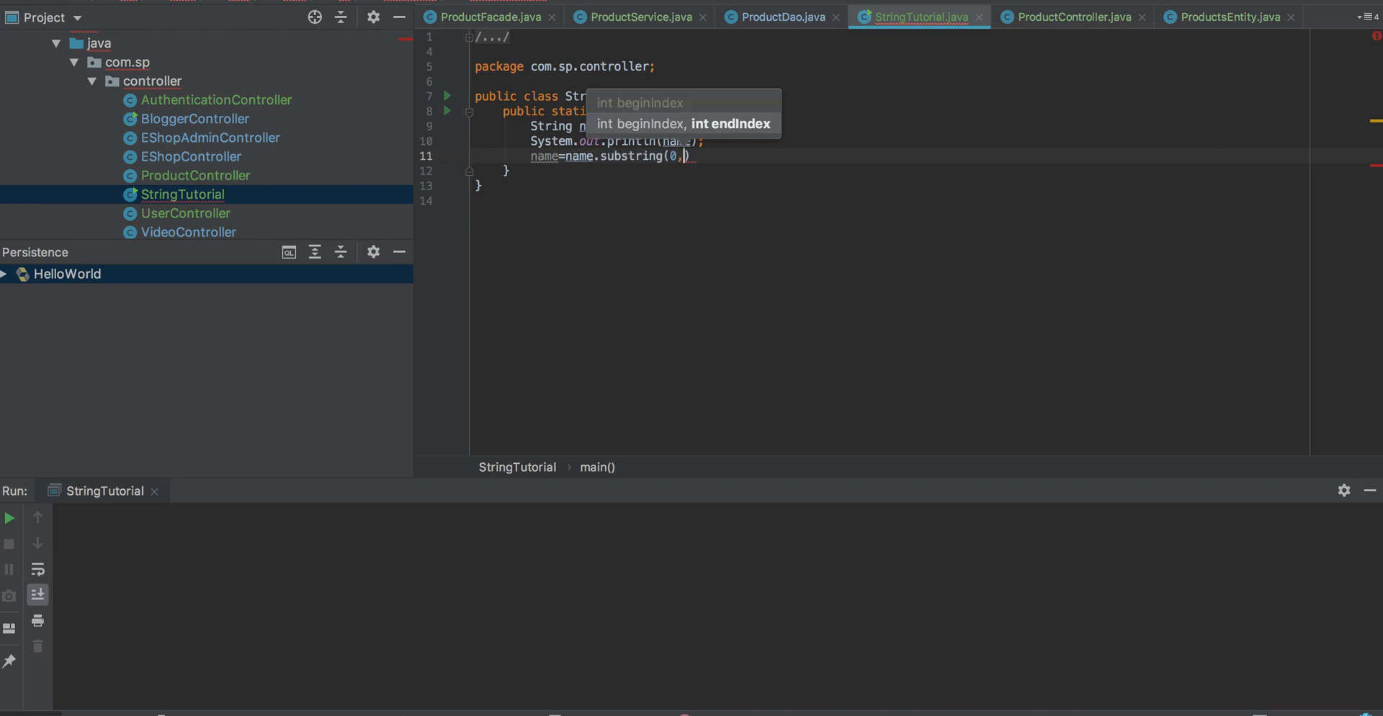
type("name.length(")
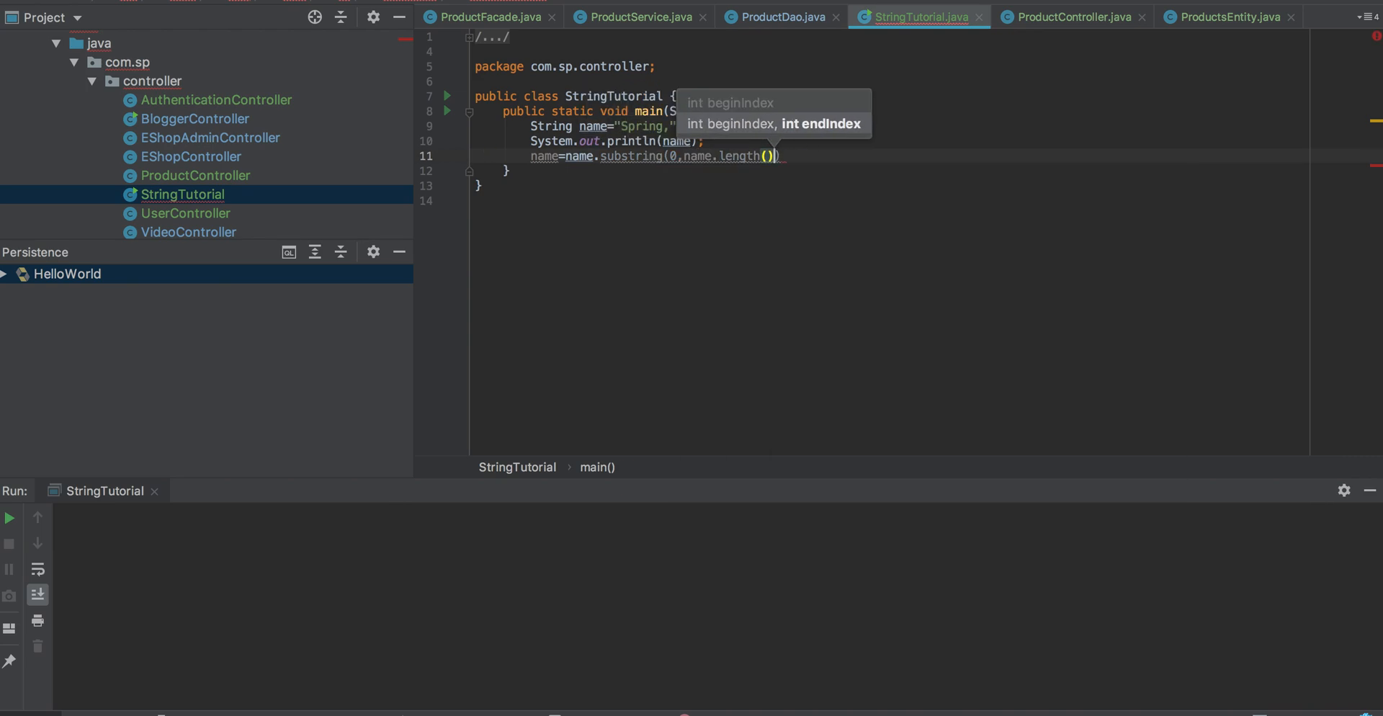
type("-1")
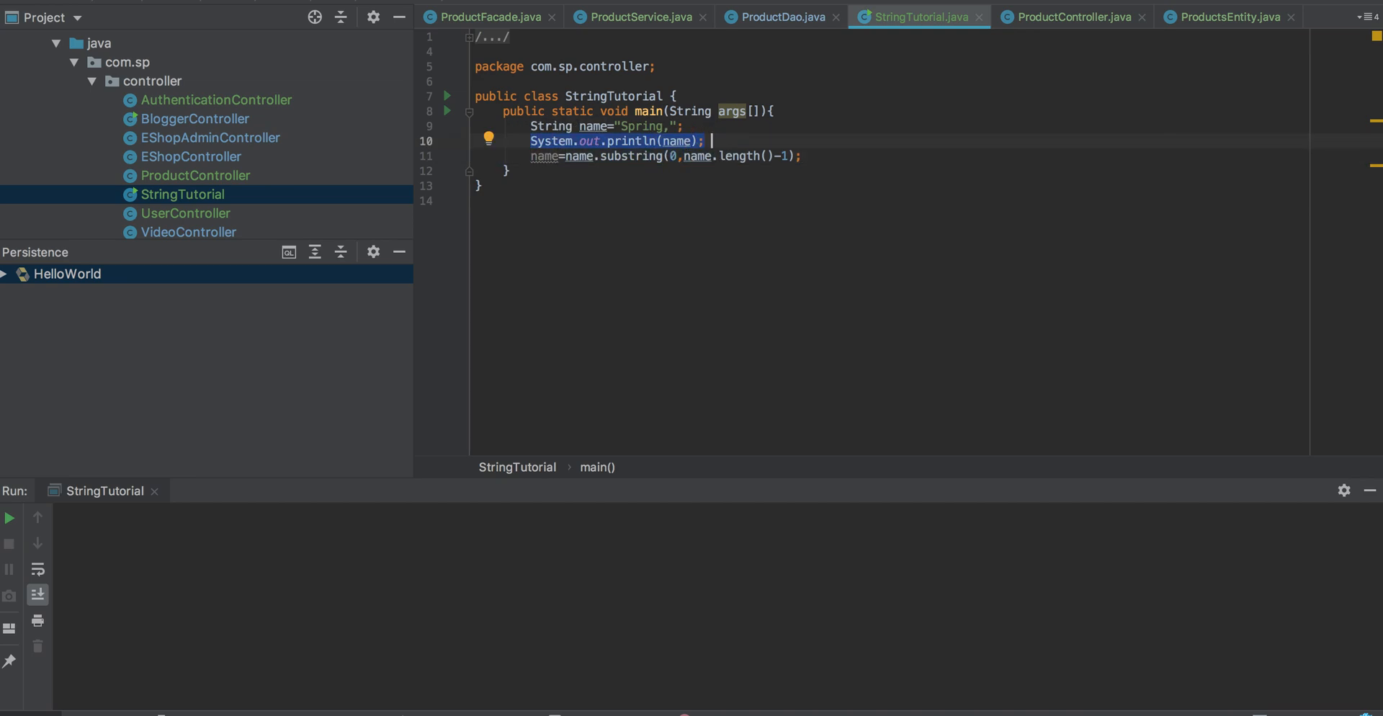
- Add println statements labelled "before:"+name and "after:"+name around the reassignment
type("System.out.println(name);")
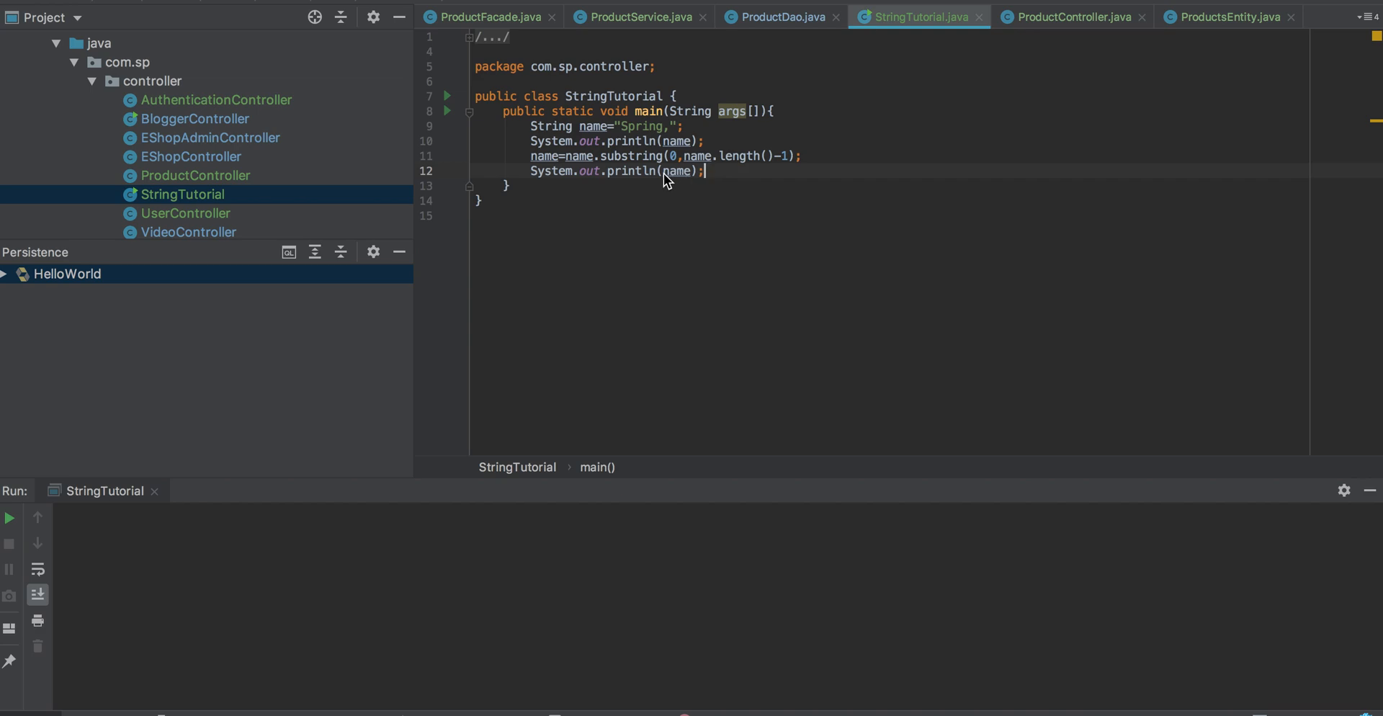
mouse_move(598, 150)
type("\"\"+")
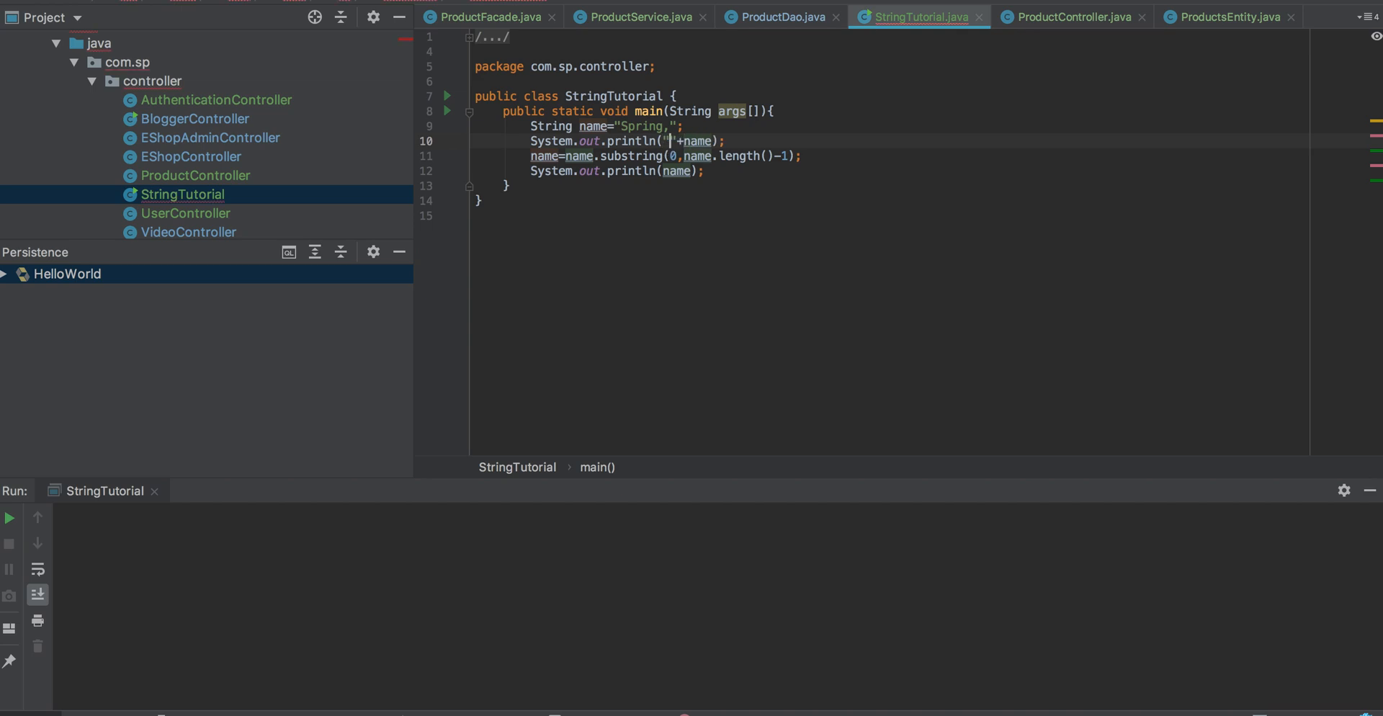
type("be")
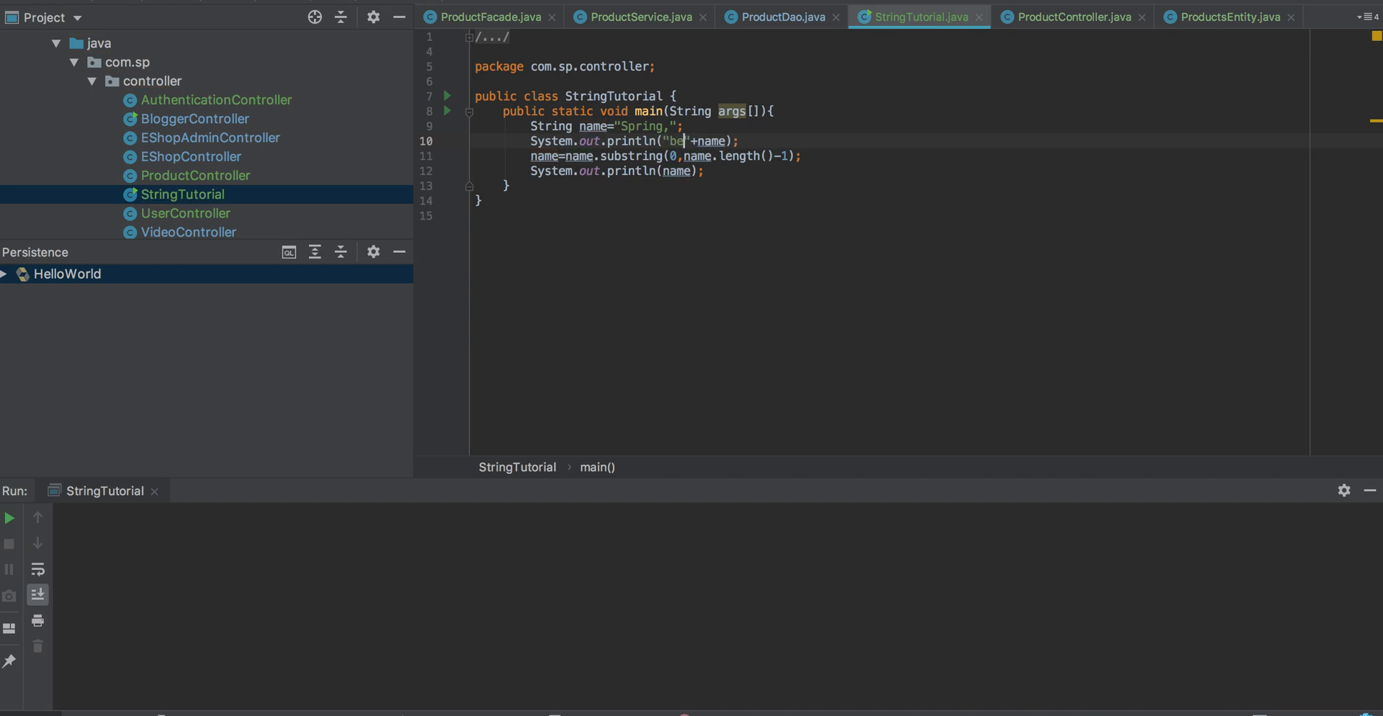
type("fpr")
left_click(891, 170)
type("\"\"+")
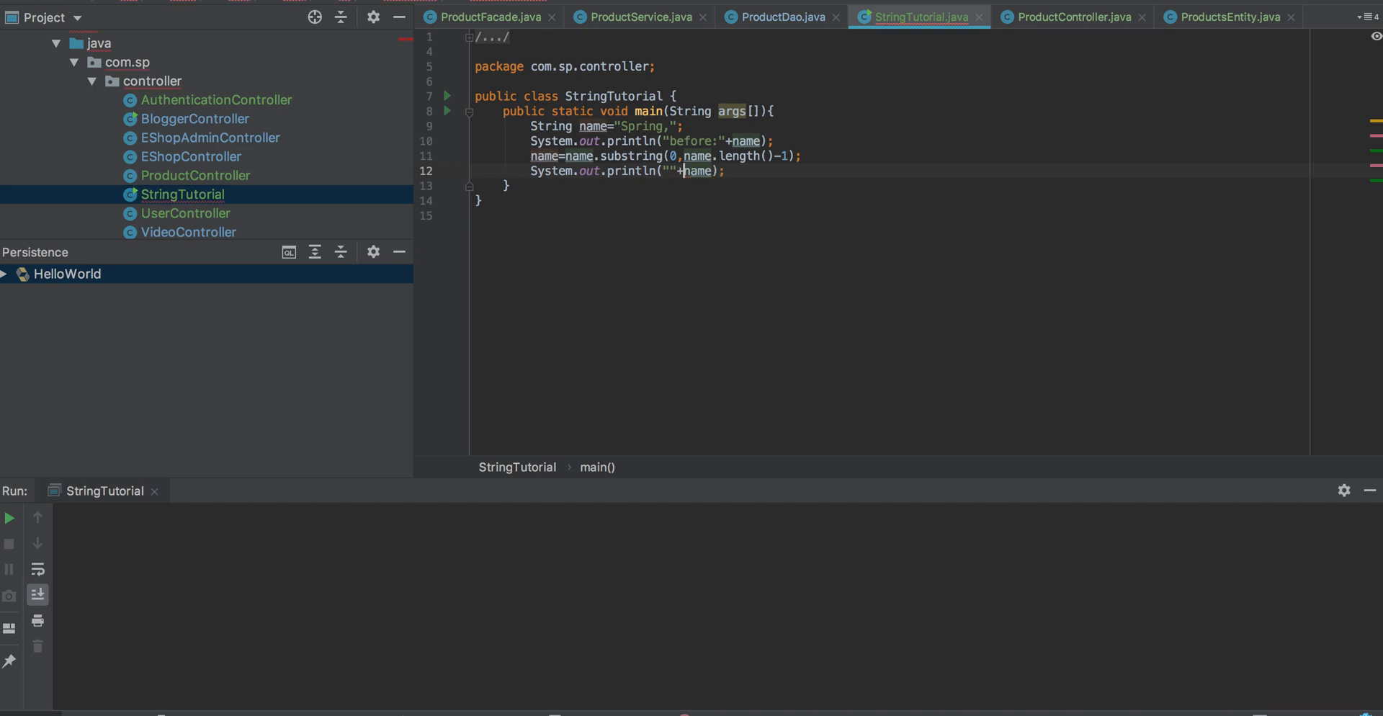
type("after:")
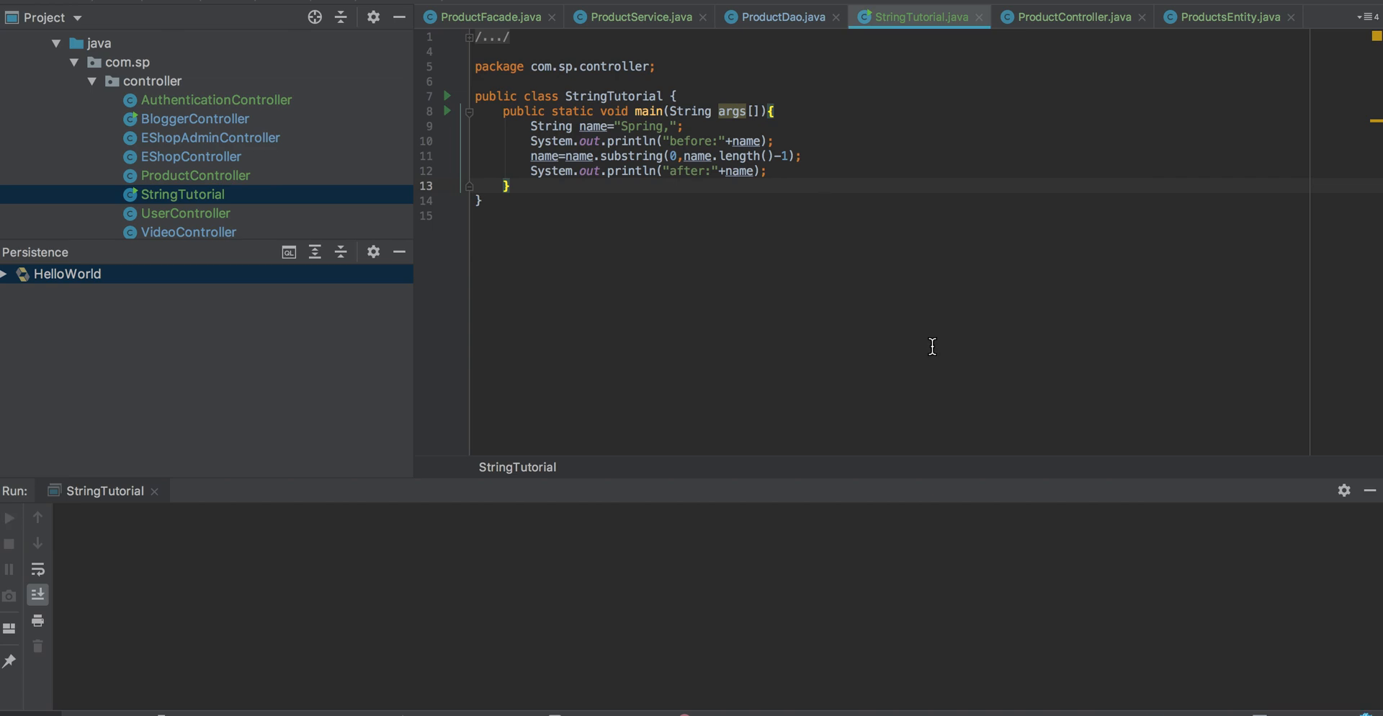
- Run StringTutorial and check the console shows before:Spring, and after:Spring
left_click(10, 517)
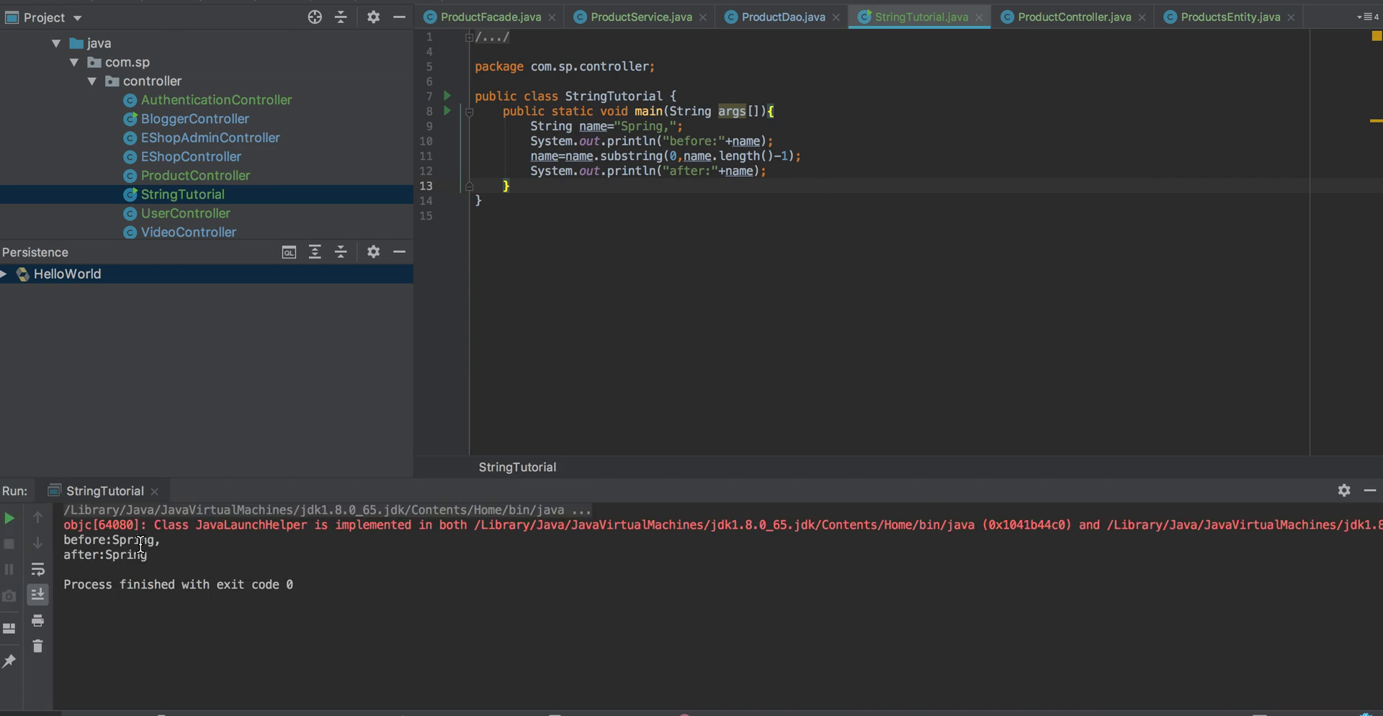
double_click(132, 540)
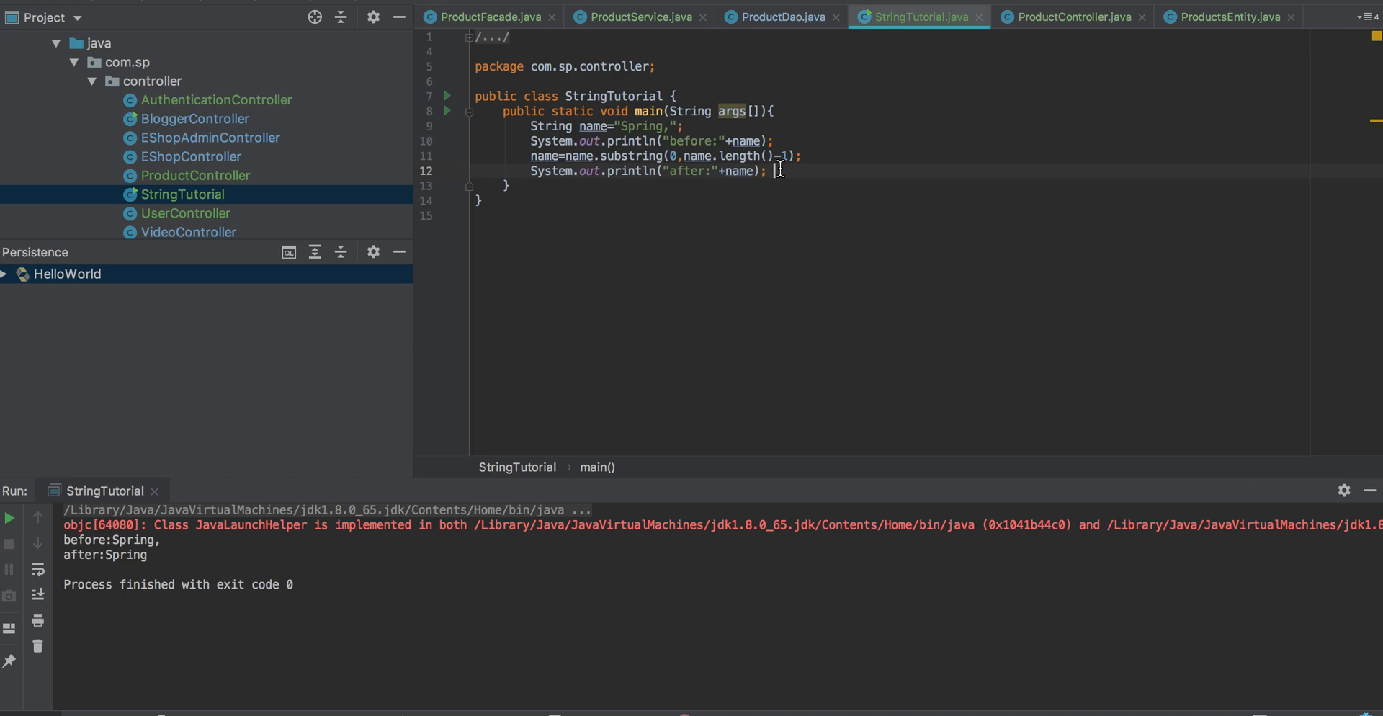
mouse_move(811, 157)
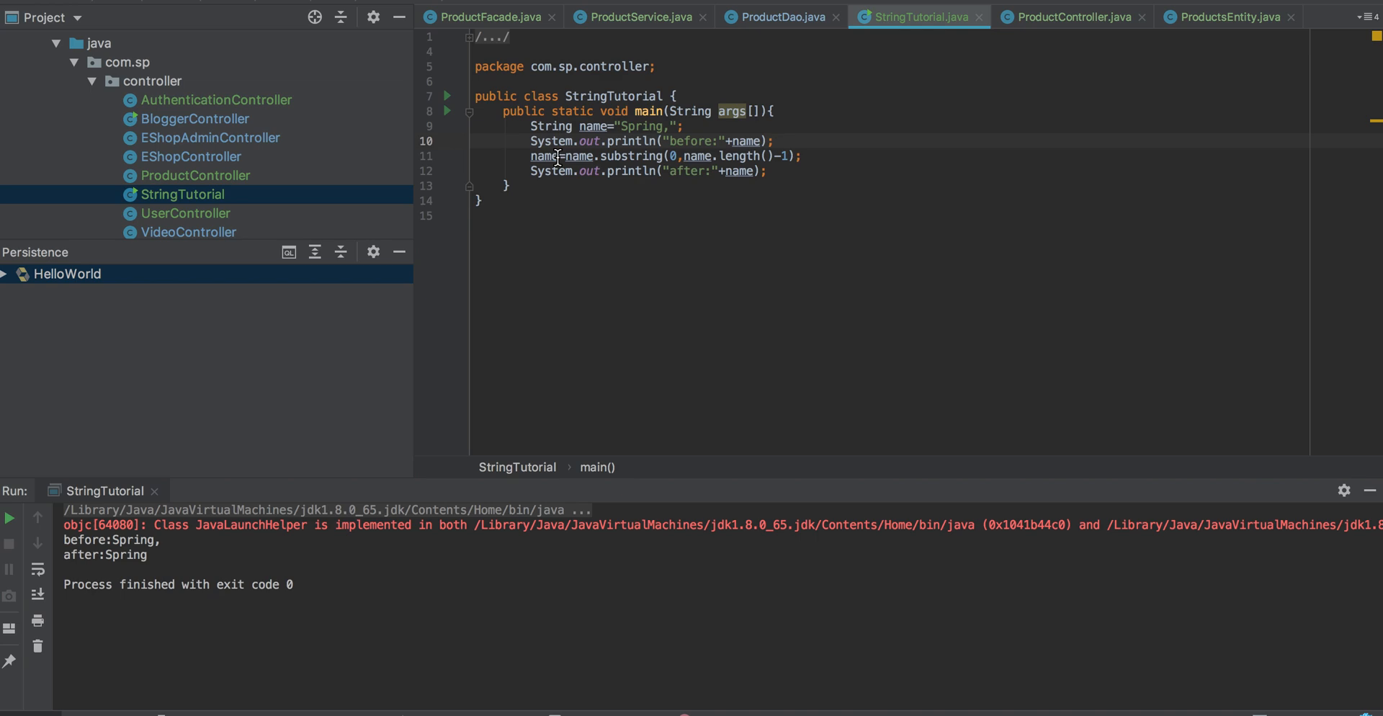
mouse_move(903, 376)
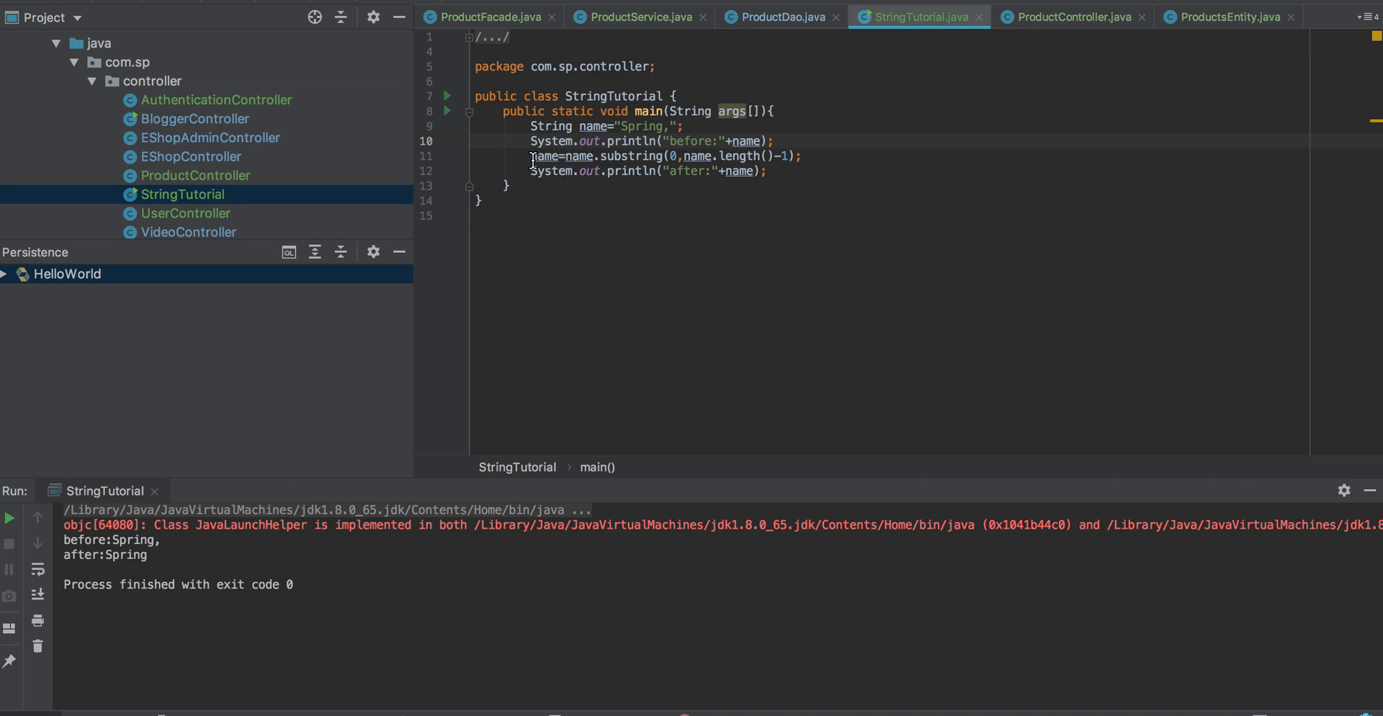
- Store the trimmed string in String newname and print "after:"+newname
double_click(541, 156)
type("String ")
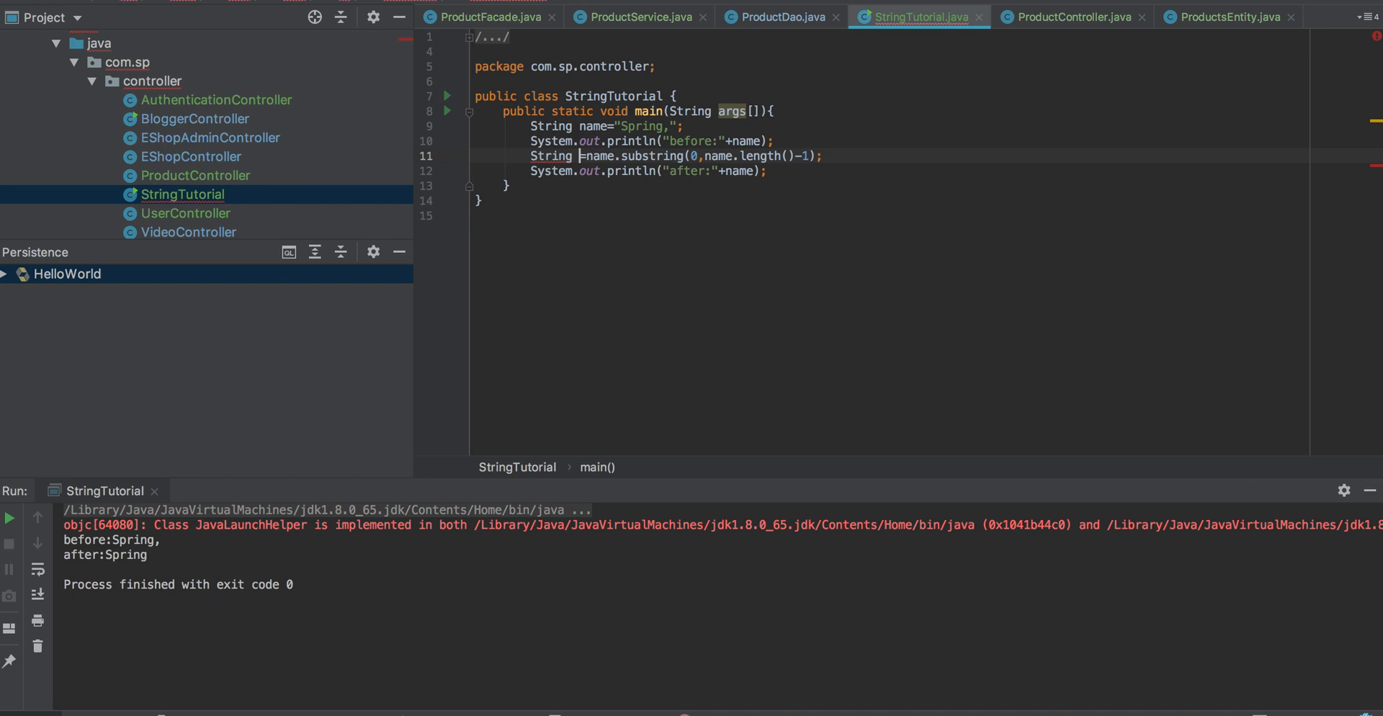
type("n")
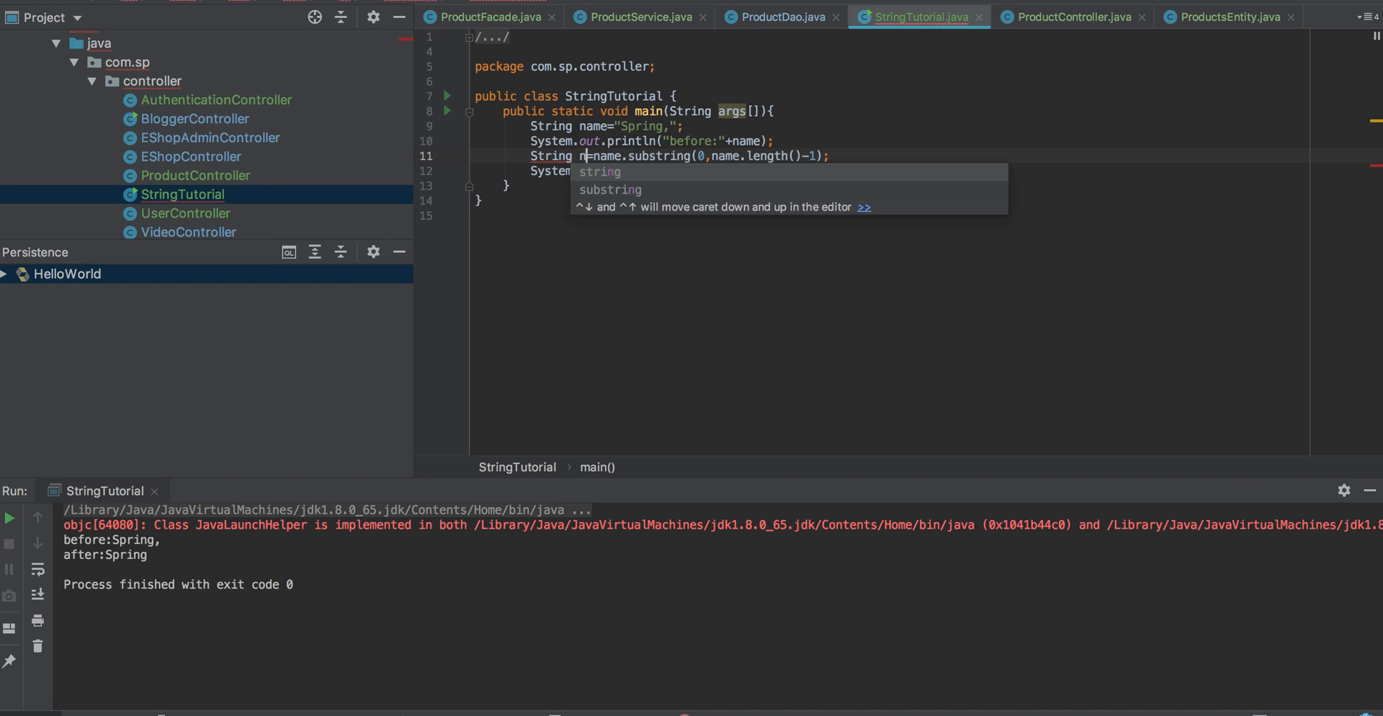
type("ewname")
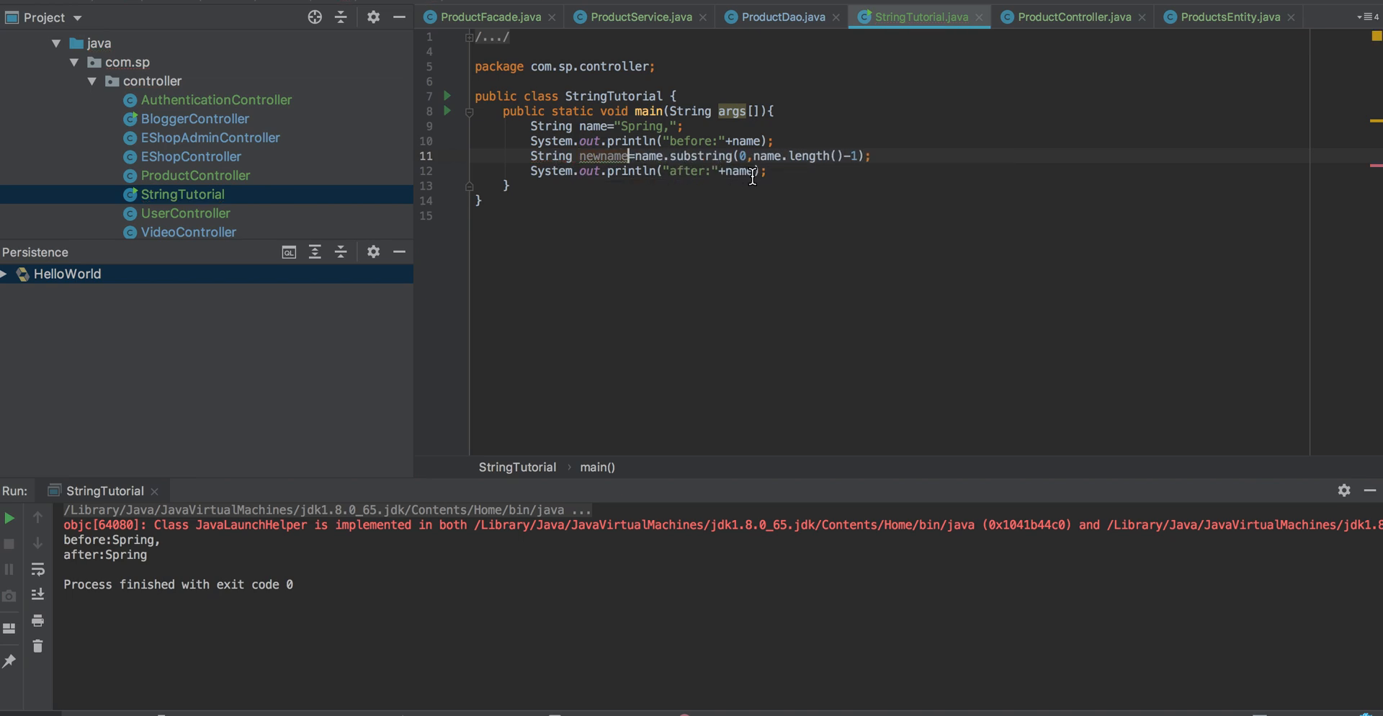
type("newn")
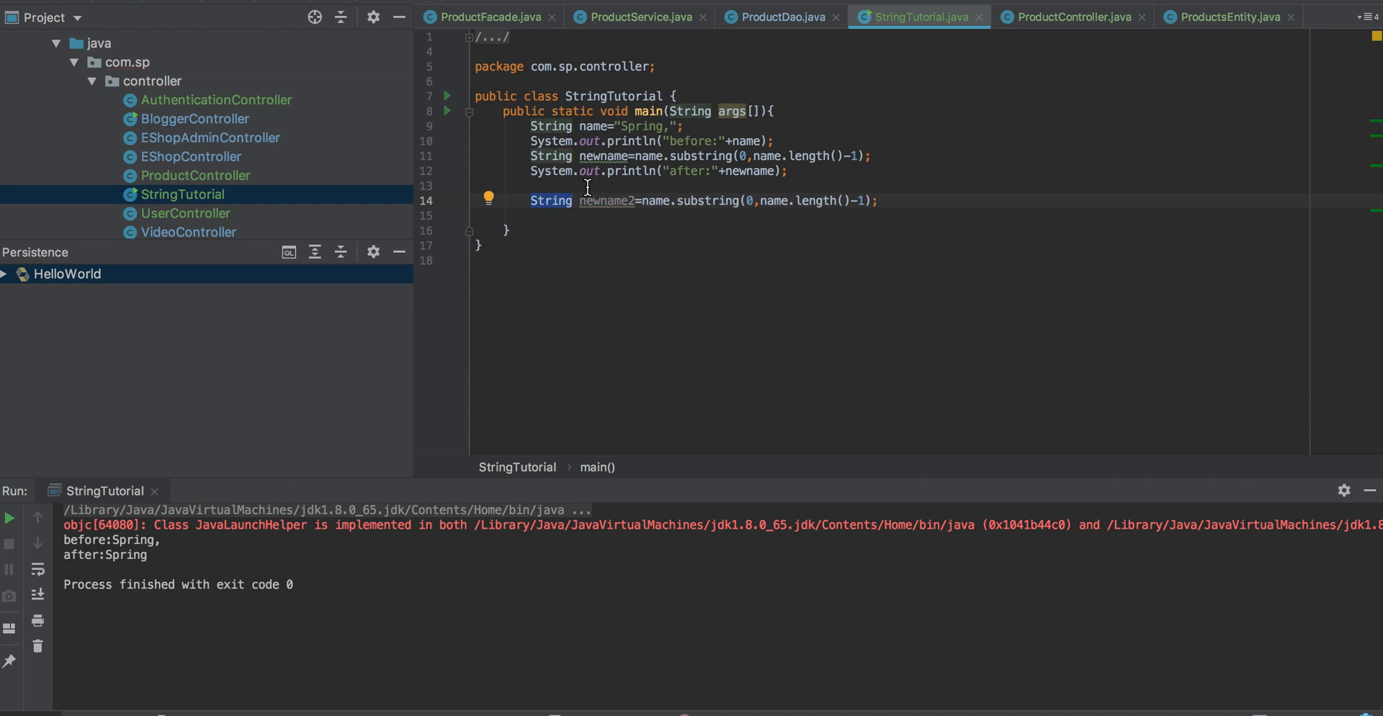
mouse_move(726, 201)
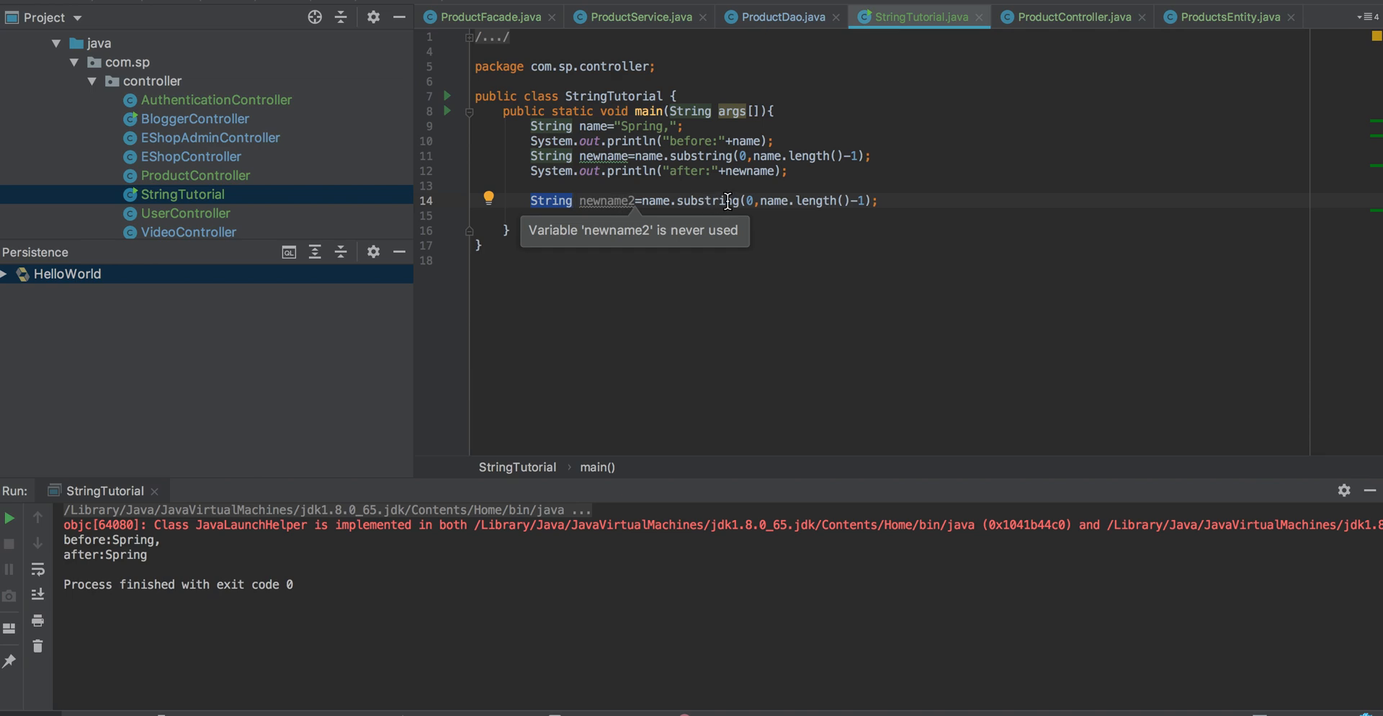
mouse_move(759, 200)
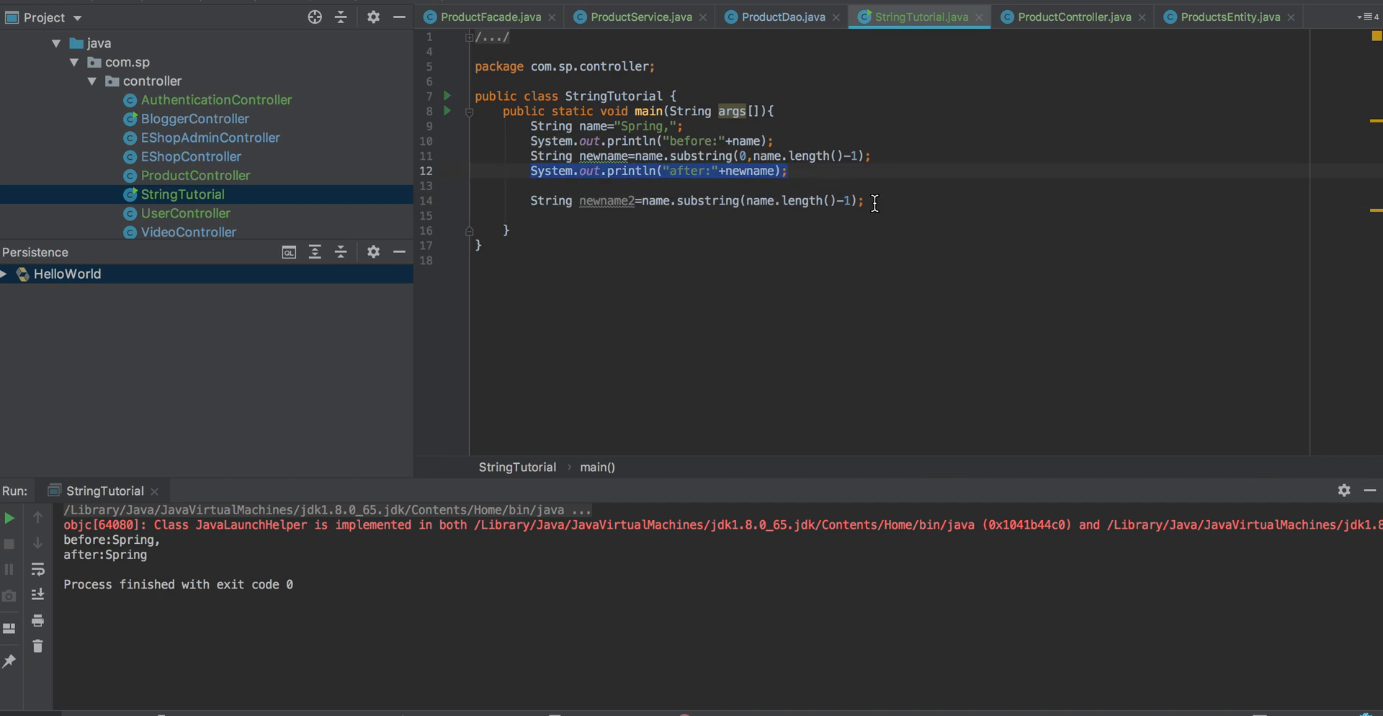
- Paste a println and edit it to print "after2:"+newname2
type("System.out.println(\"after:\"+newname);")
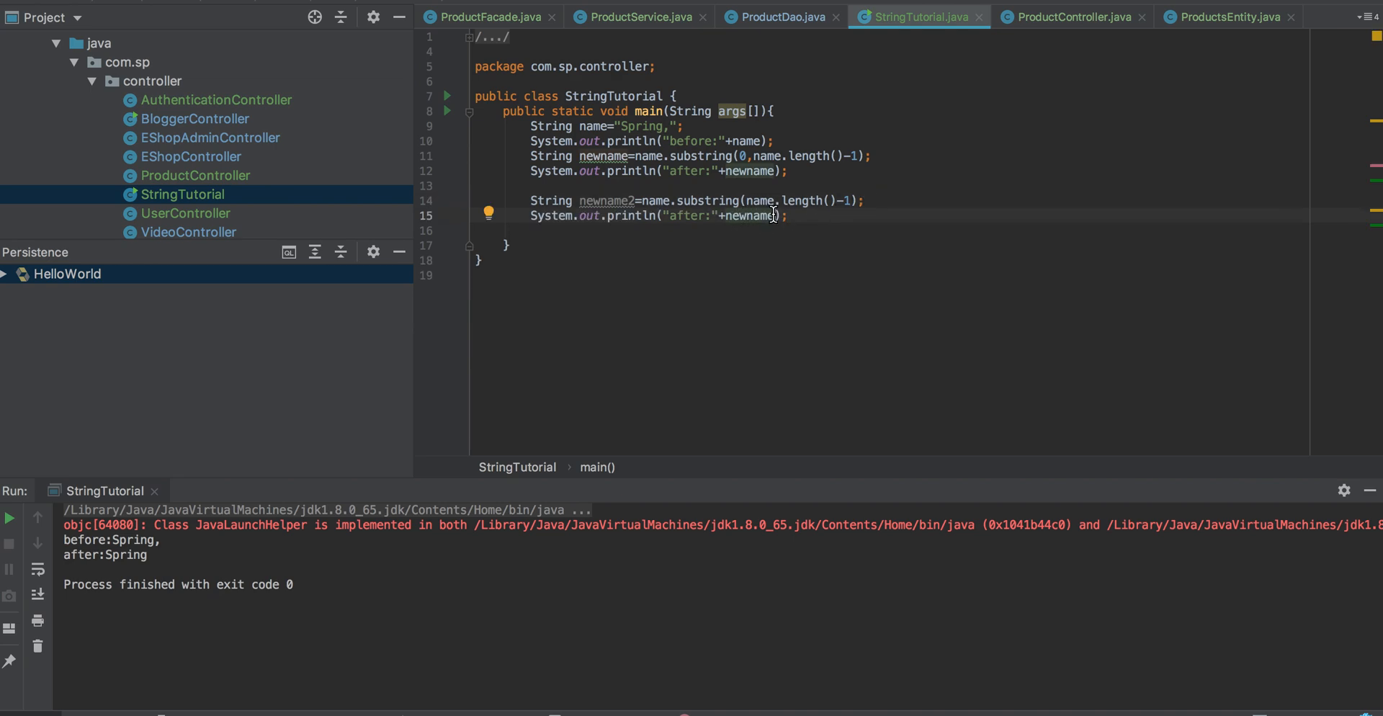
type("2")
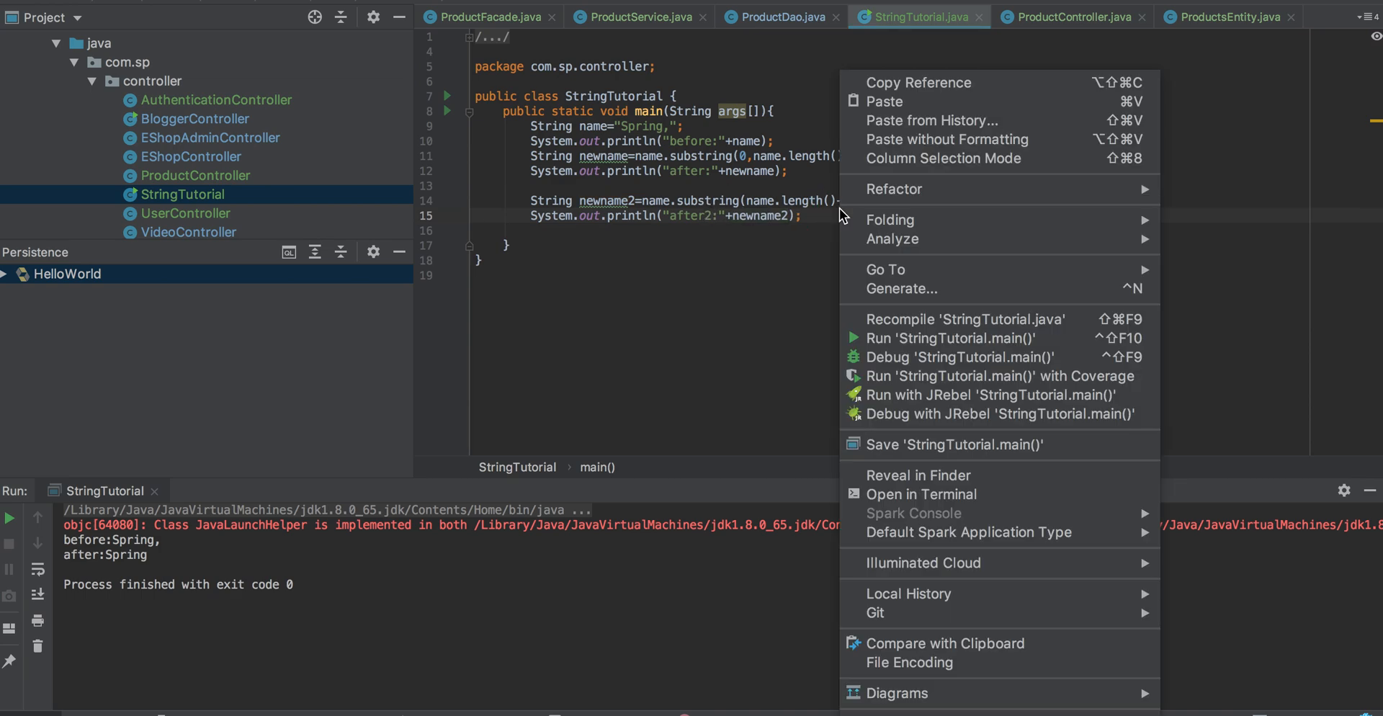
- Run StringTutorial.main() and confirm the new after2:, line in the output
left_click(1019, 349)
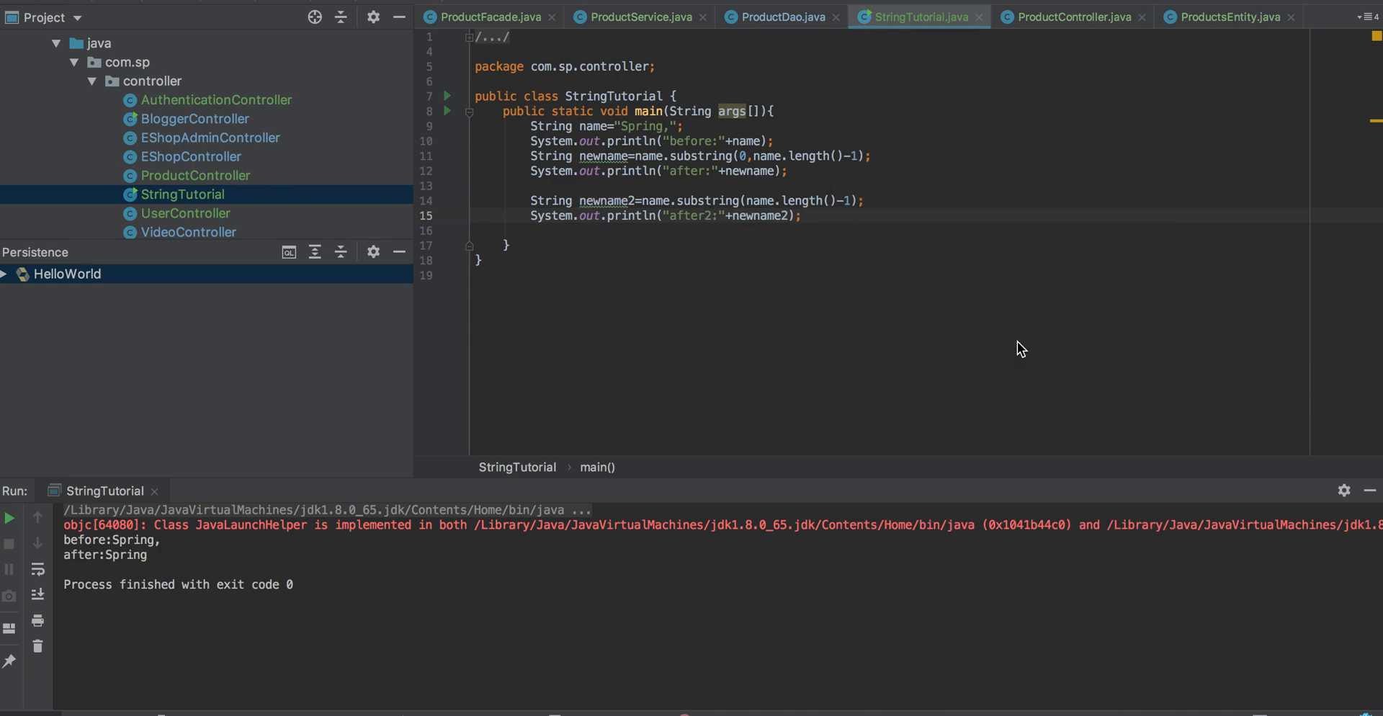
mouse_move(1015, 344)
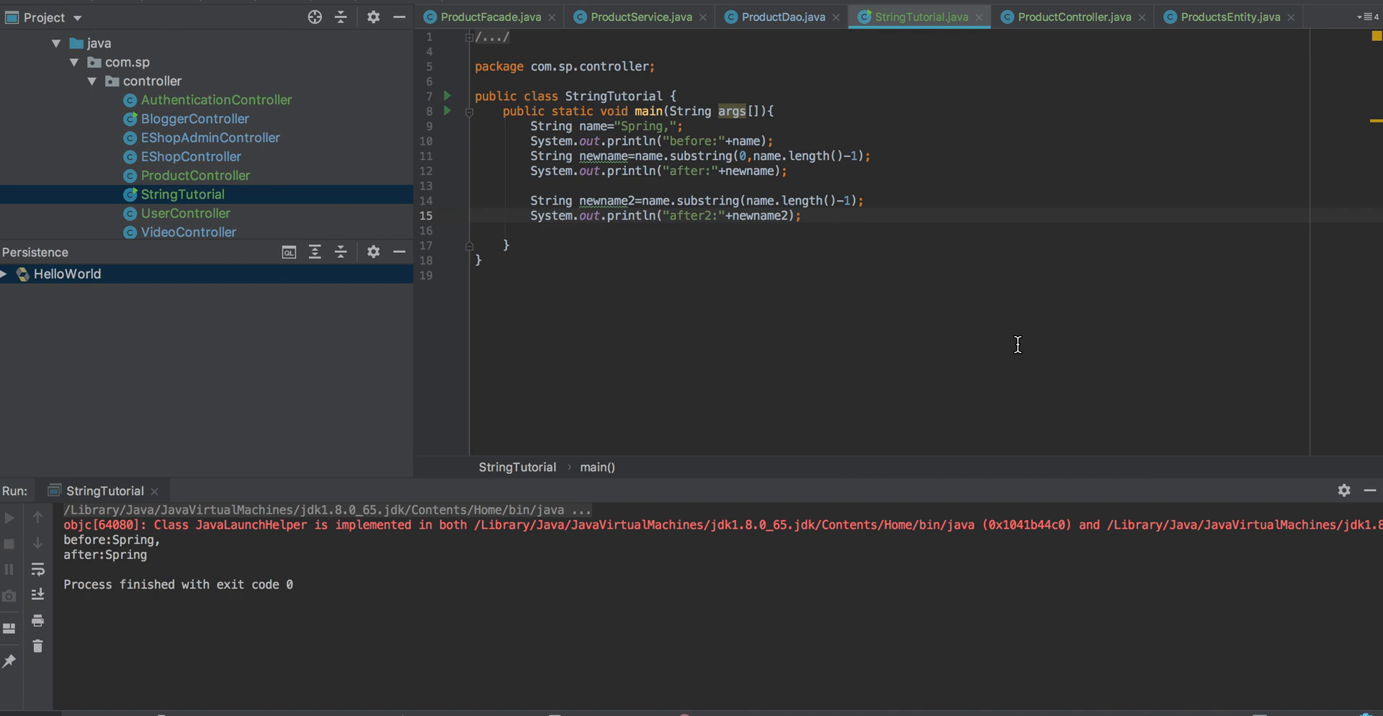
left_click(10, 517)
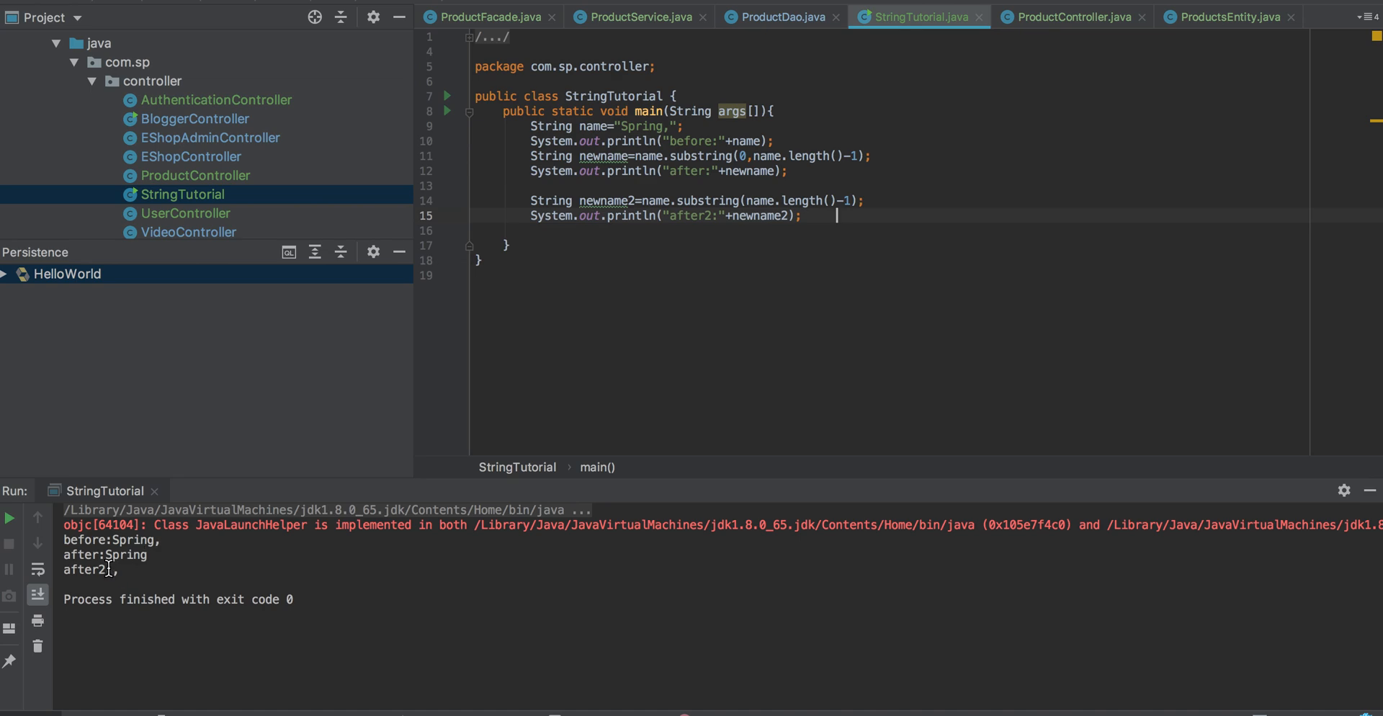
mouse_move(113, 564)
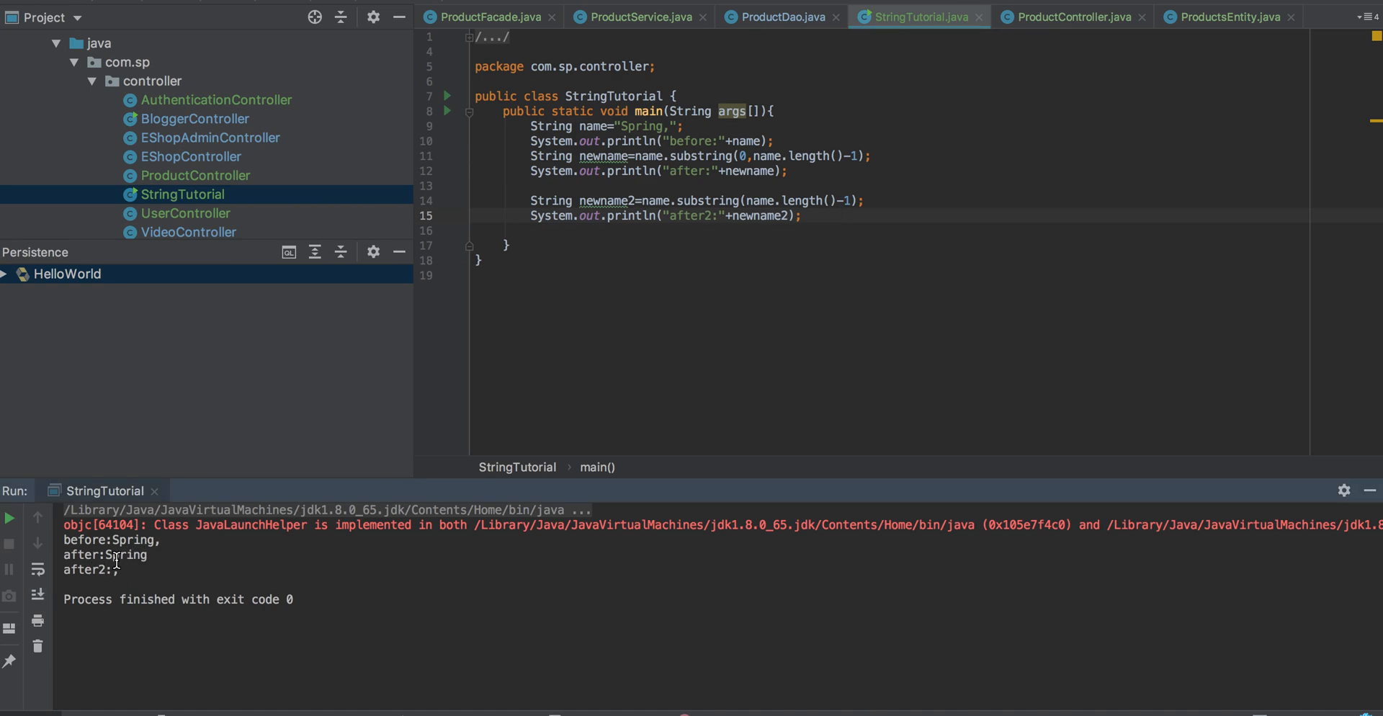